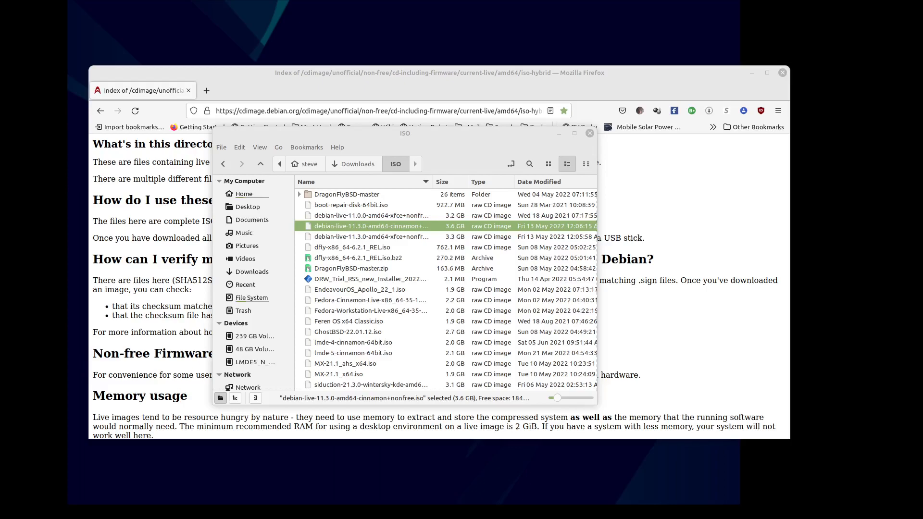
mouse_move(659, 87)
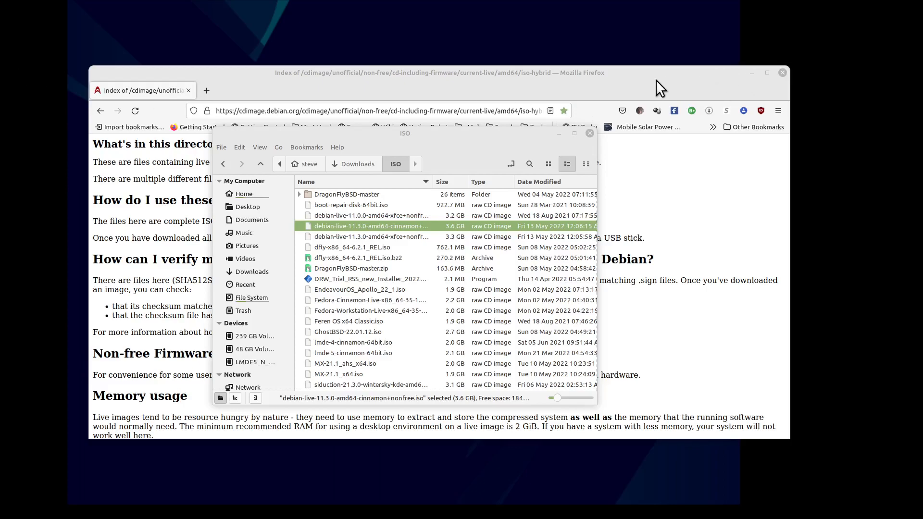
Close the ISO folder window so the VM can boot the Debian live entry
click(588, 133)
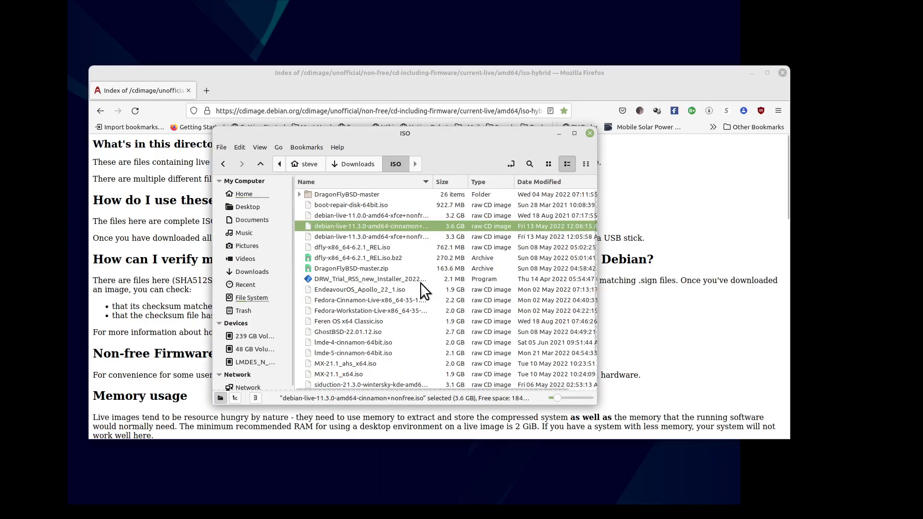
mouse_move(364, 235)
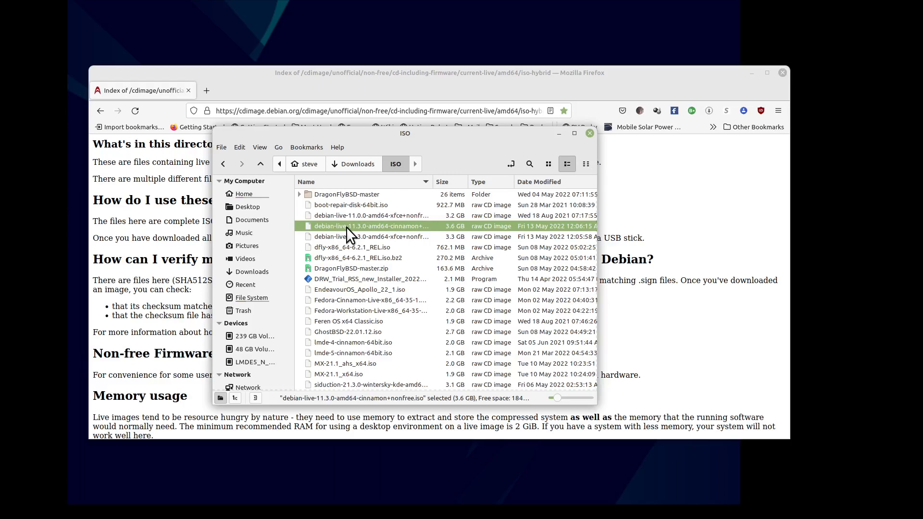
mouse_move(393, 242)
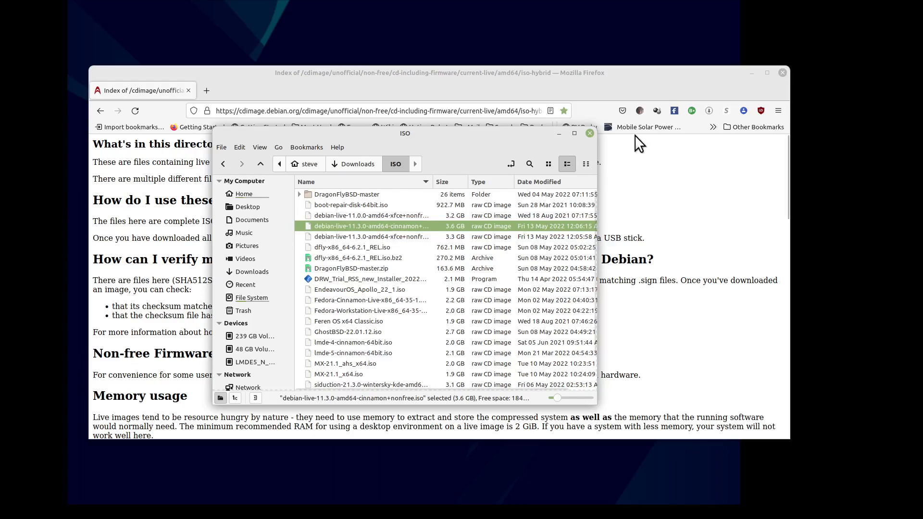
mouse_move(590, 133)
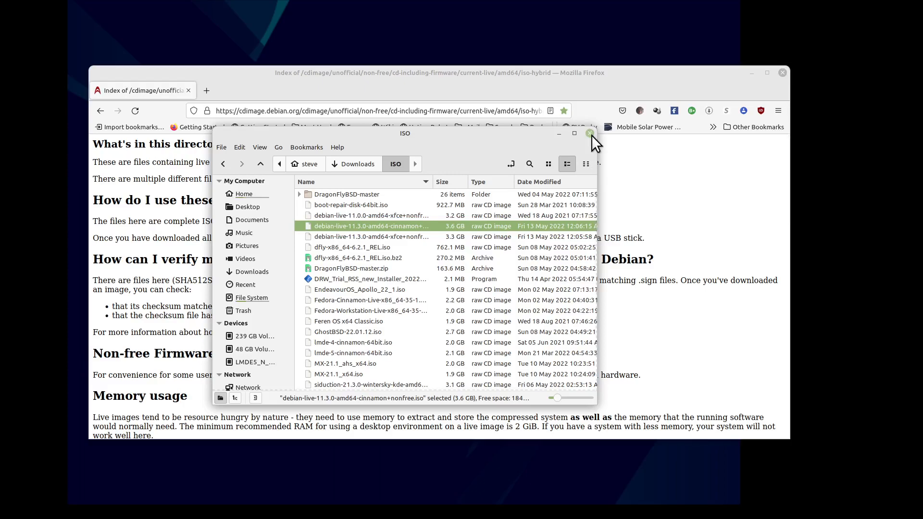
click(590, 134)
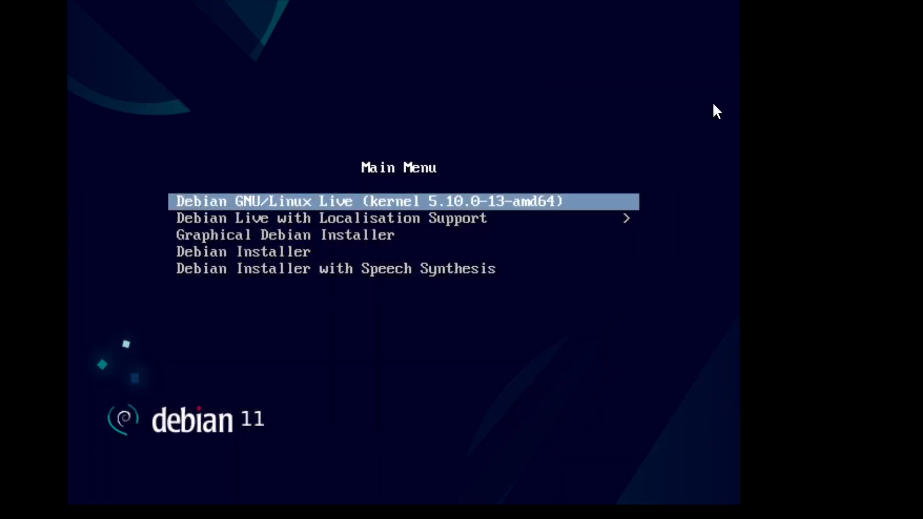
mouse_move(414, 205)
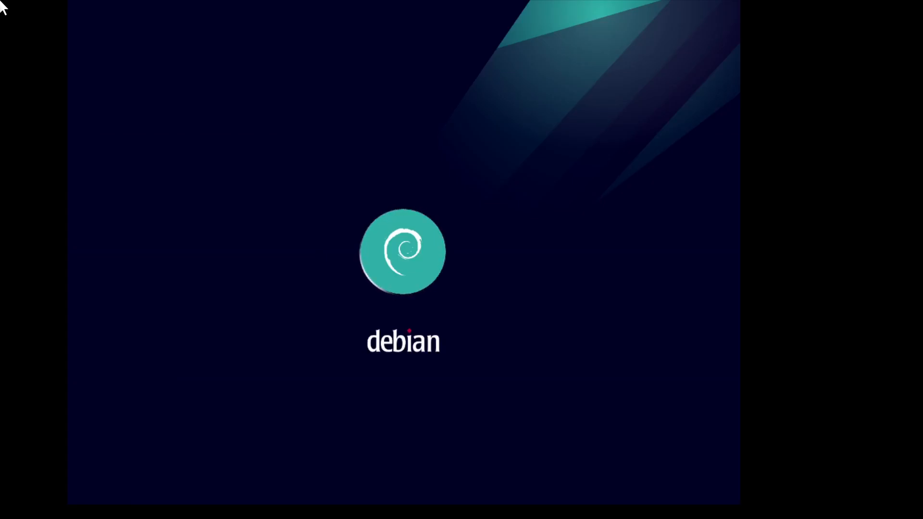
mouse_move(41, 149)
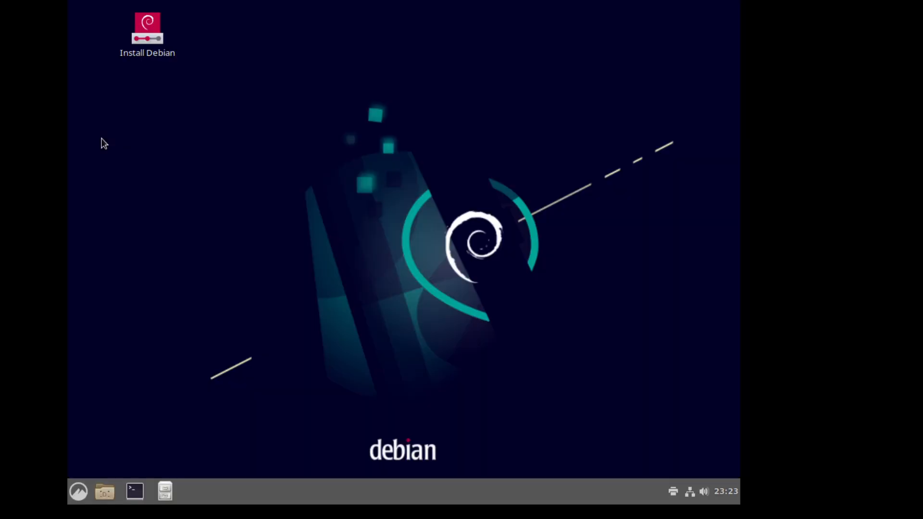
mouse_move(57, 165)
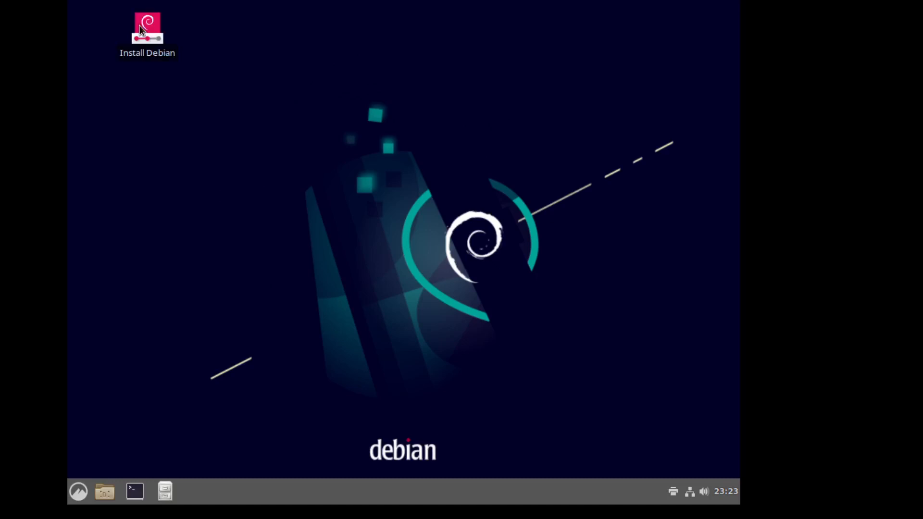
Launch the Install Debian icon to start Calamares on its Welcome page
double_click(146, 29)
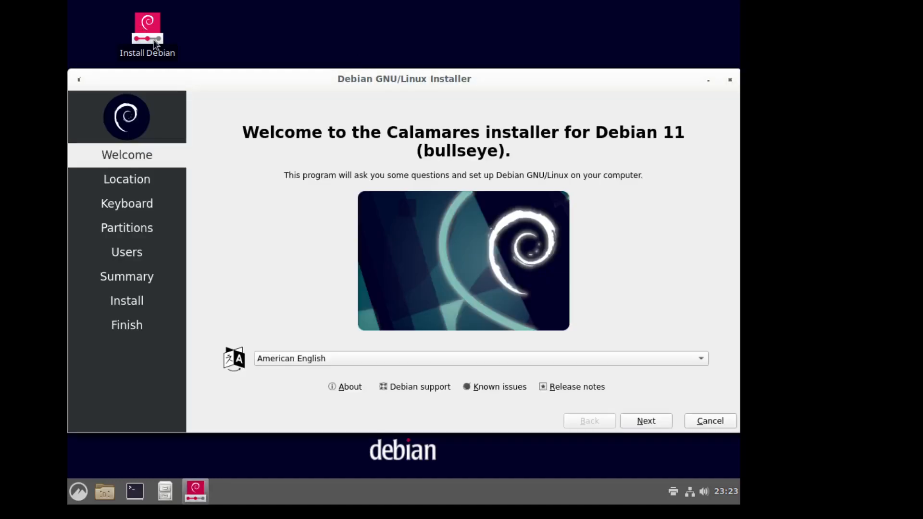
mouse_move(234, 85)
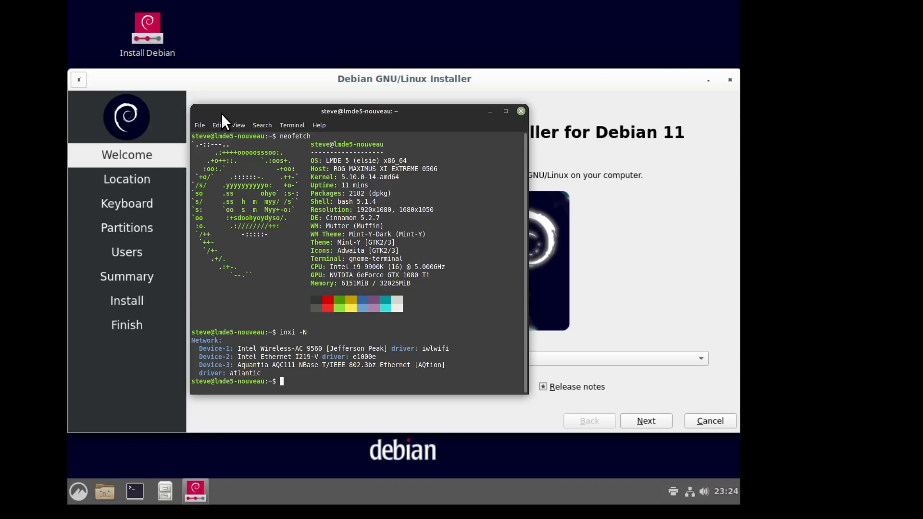
mouse_move(540, 138)
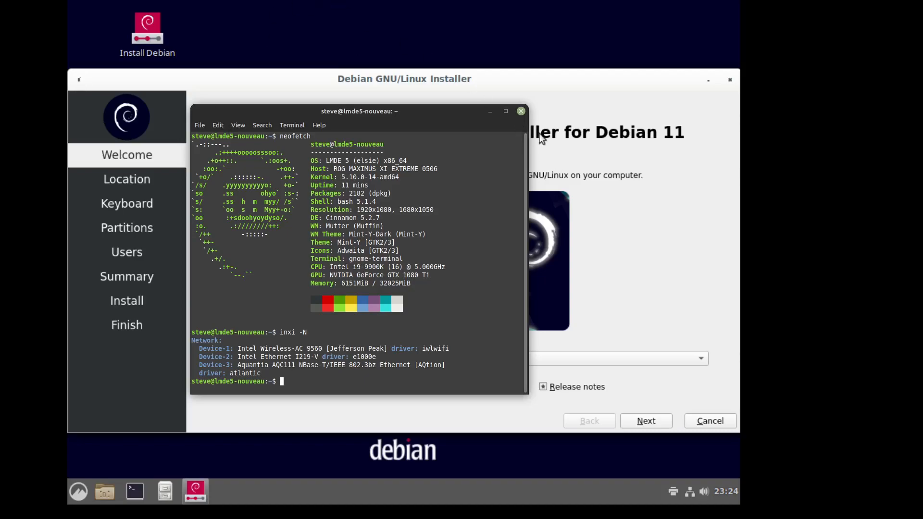
mouse_move(520, 111)
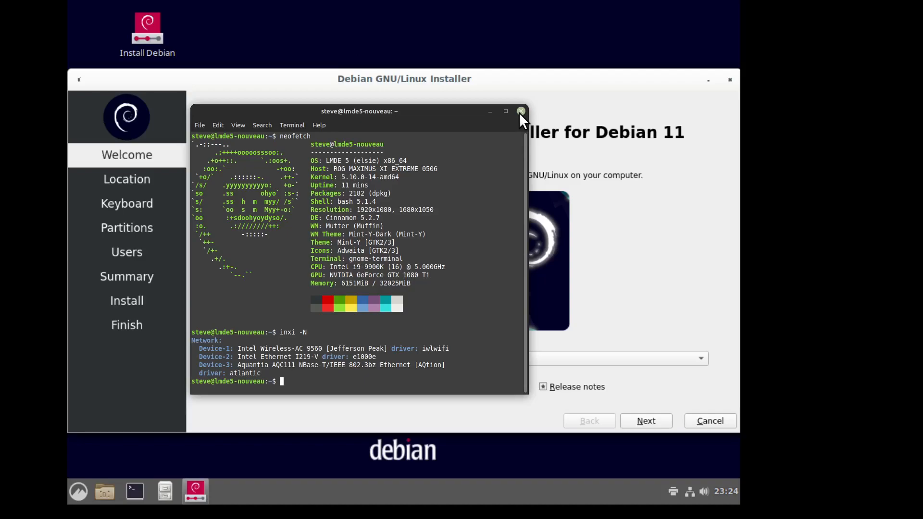
Close the terminal, pass Welcome, and set the time zone to America/Los Angeles
click(521, 112)
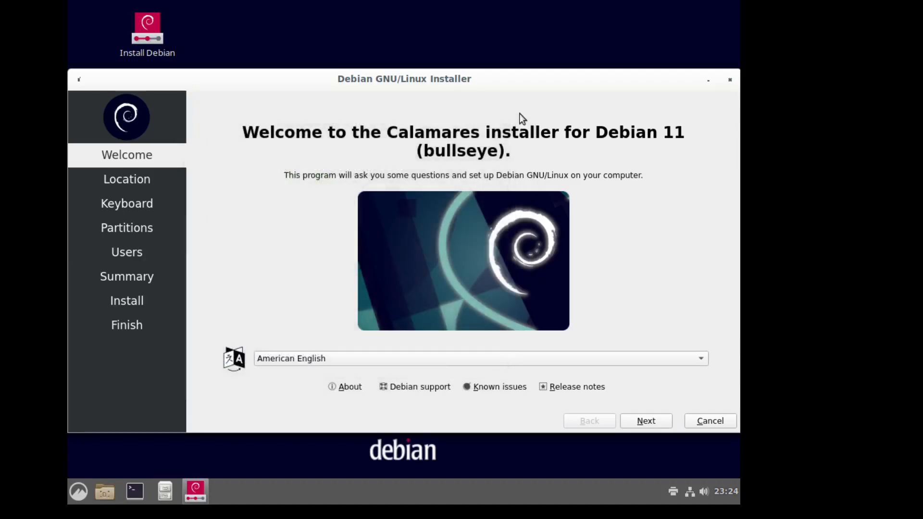
mouse_move(273, 254)
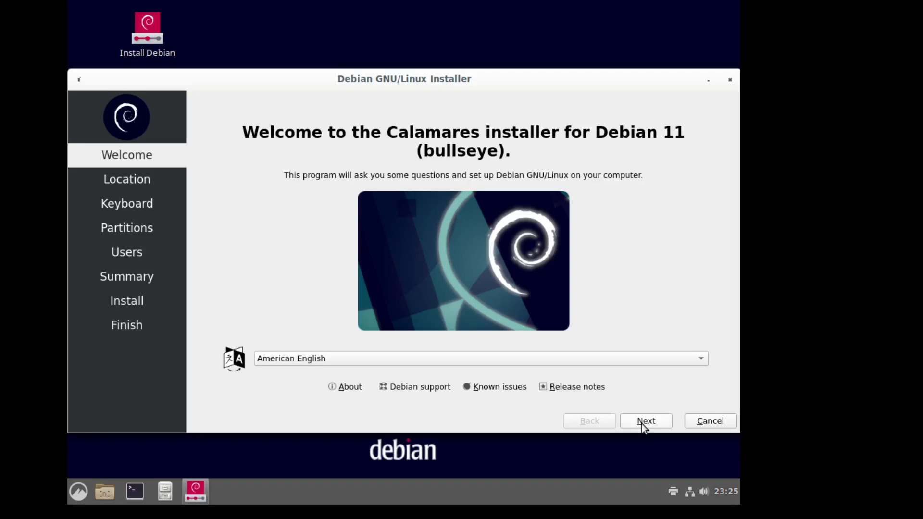
click(645, 421)
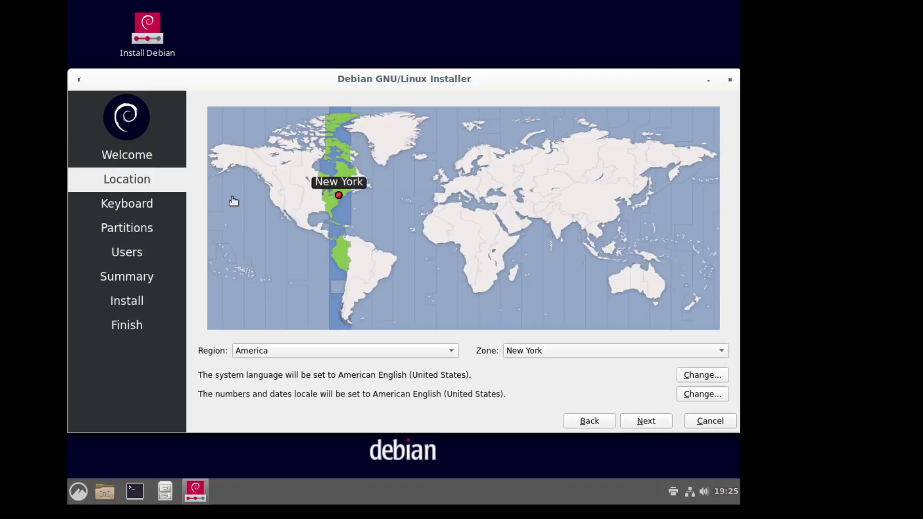
mouse_move(272, 207)
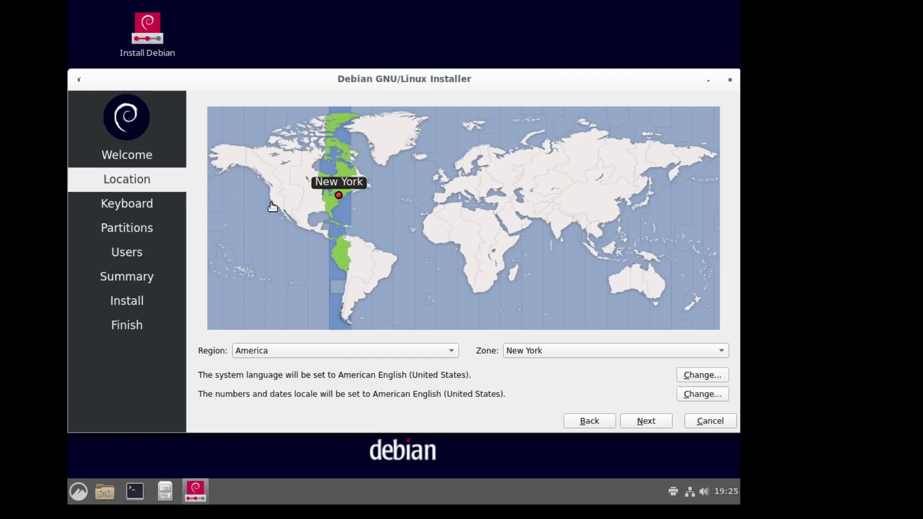
click(275, 204)
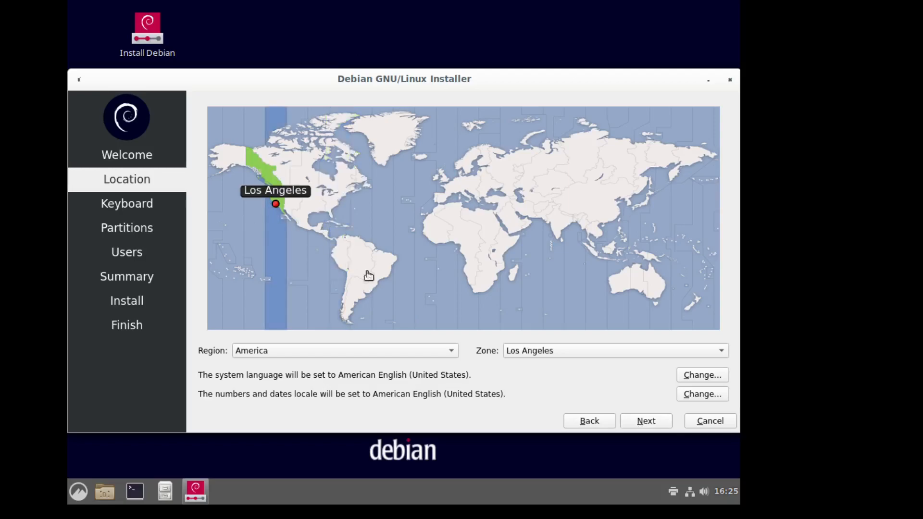
mouse_move(658, 427)
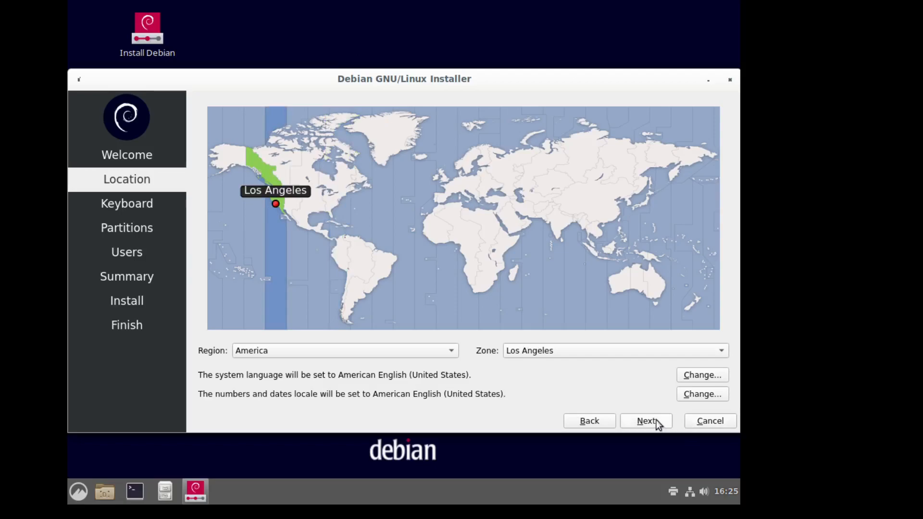
click(646, 420)
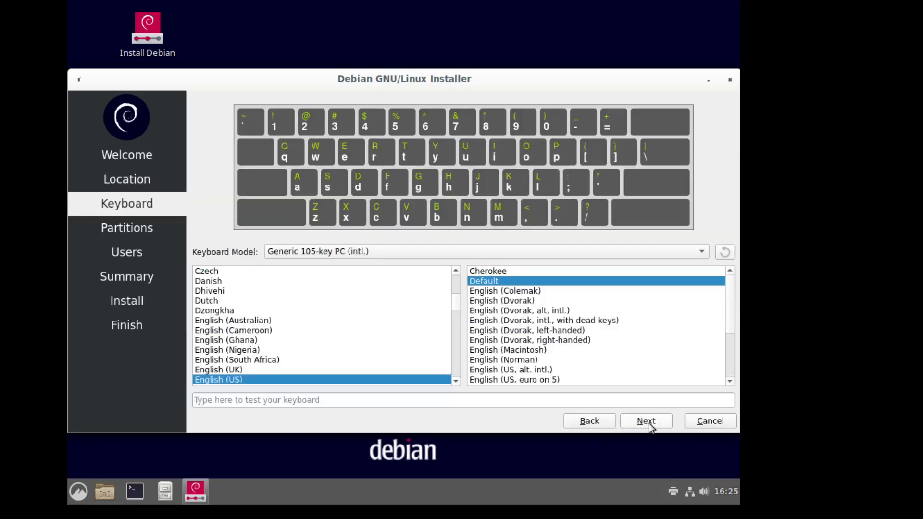
mouse_move(649, 428)
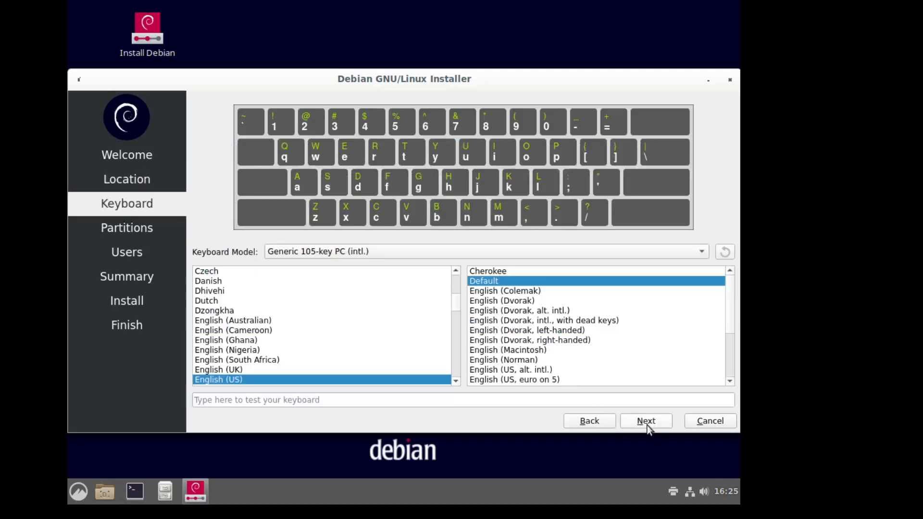
Accept the US keyboard and choose Erase disk on the 30 GiB vda drive
click(646, 420)
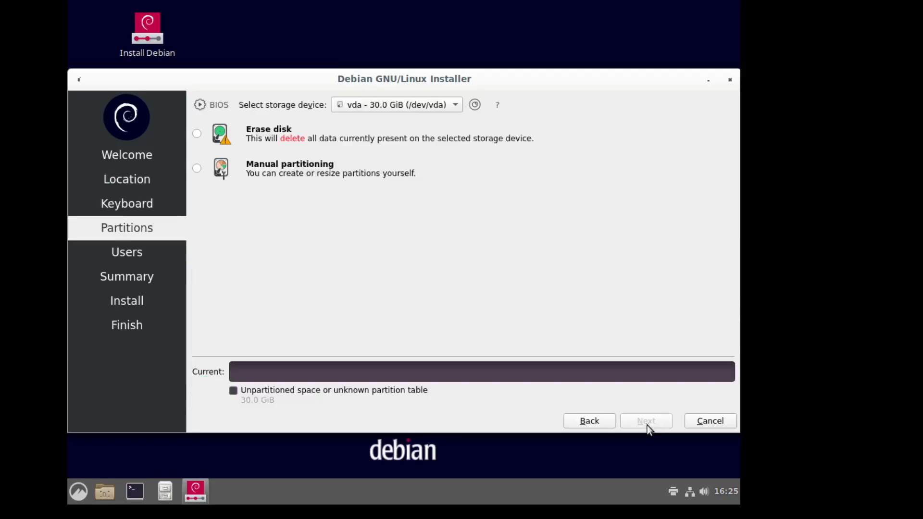
mouse_move(174, 134)
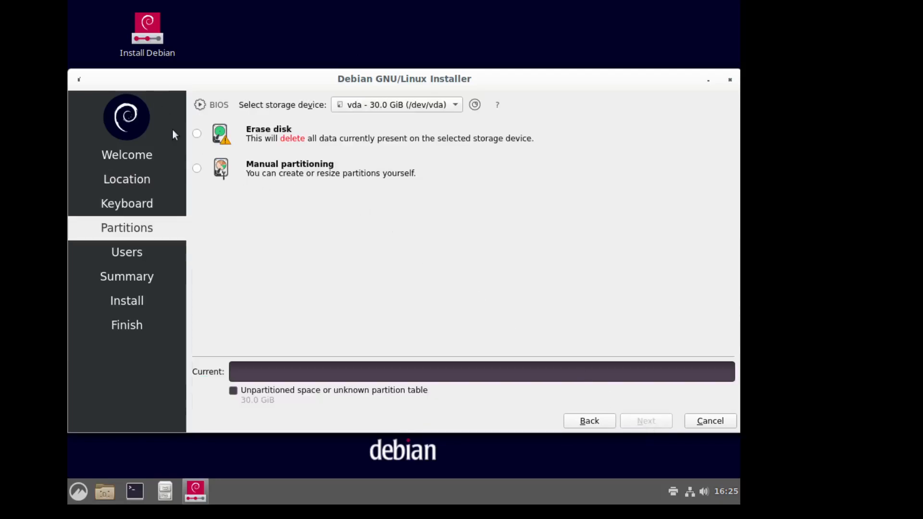
click(196, 133)
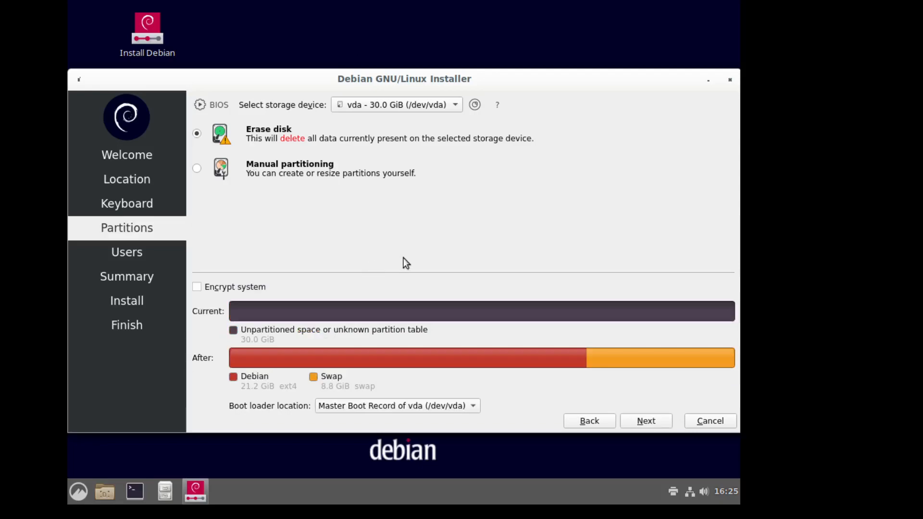
mouse_move(443, 238)
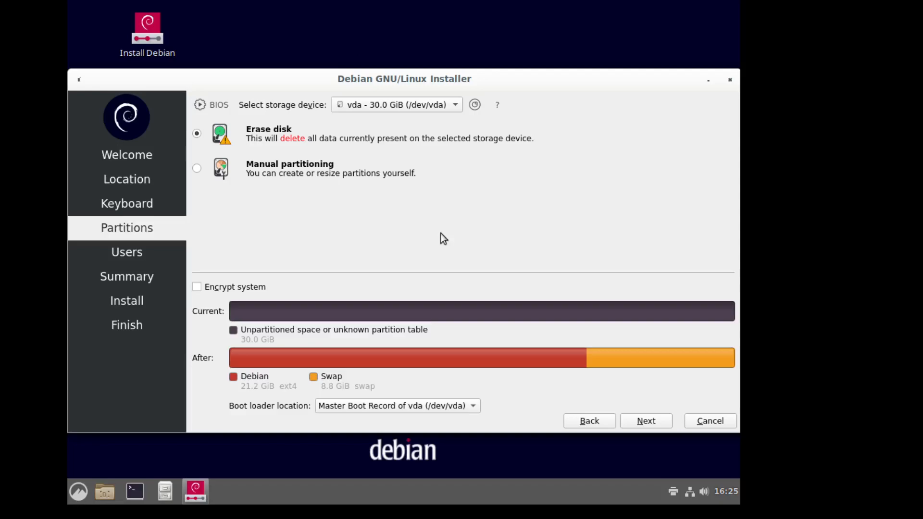
mouse_move(460, 243)
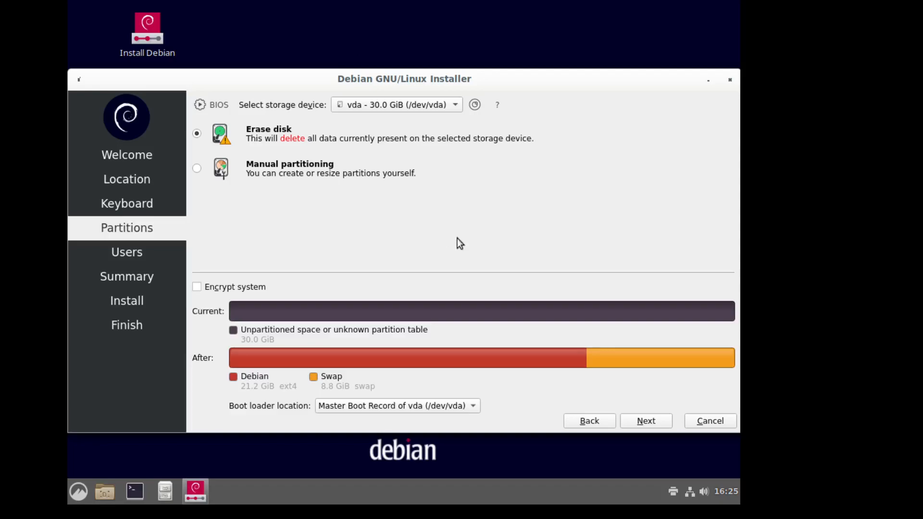
mouse_move(647, 420)
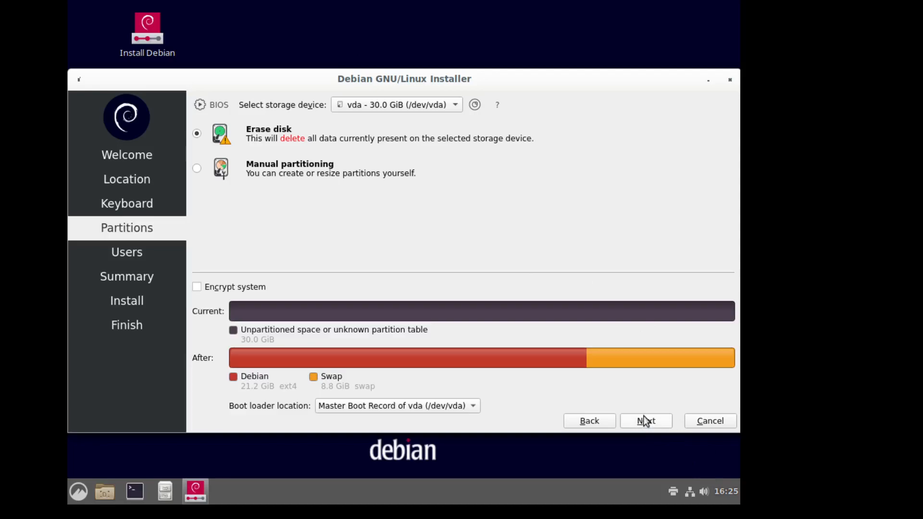
mouse_move(646, 422)
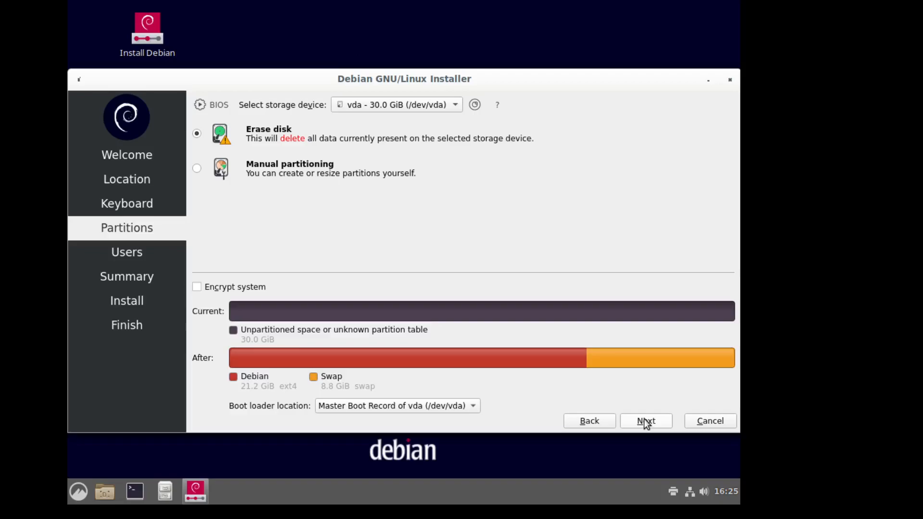
click(645, 420)
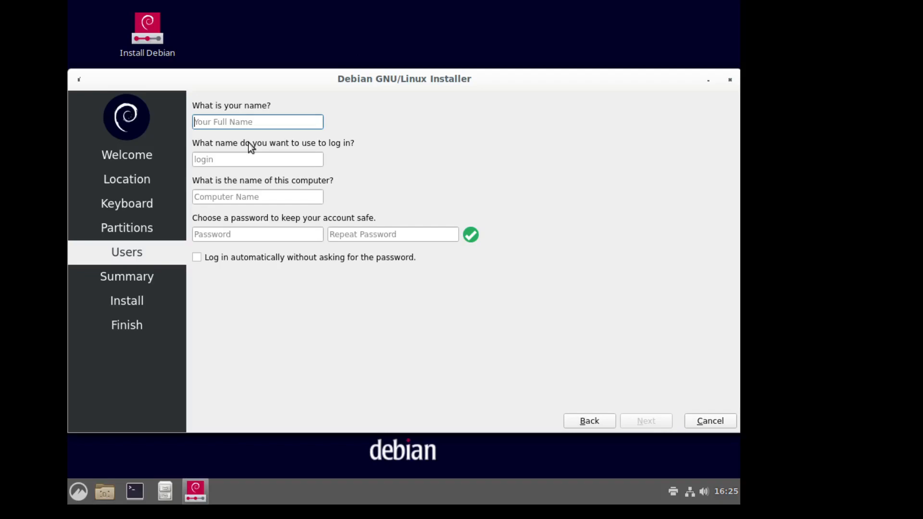
Enter the name Steve and the computer name debian11VM
text(Stev)
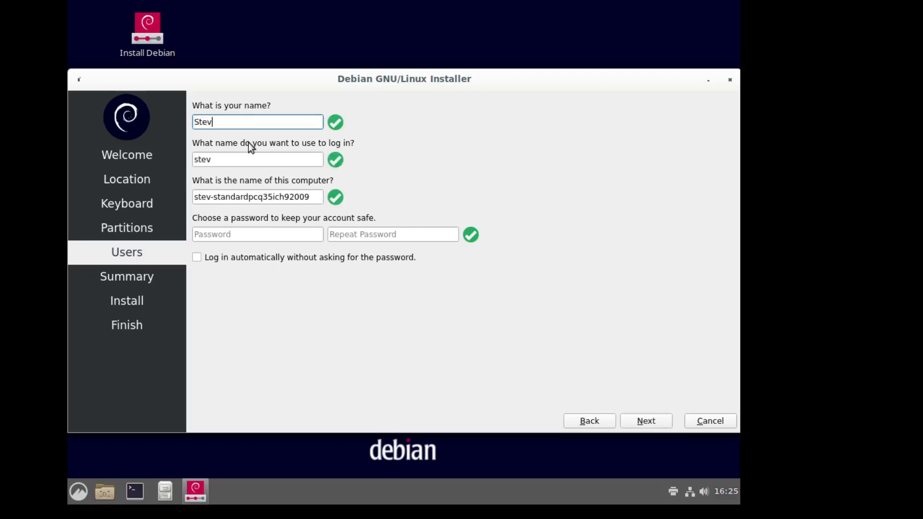
text(e)
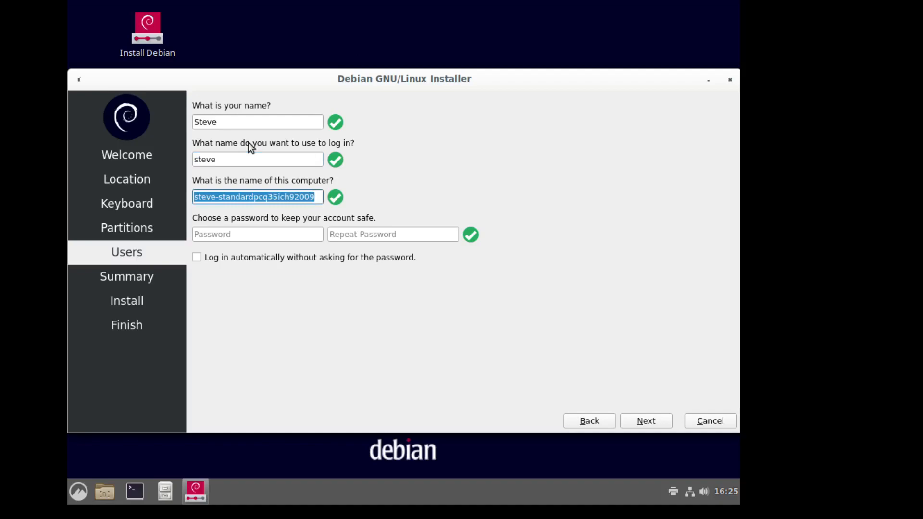
text(debi)
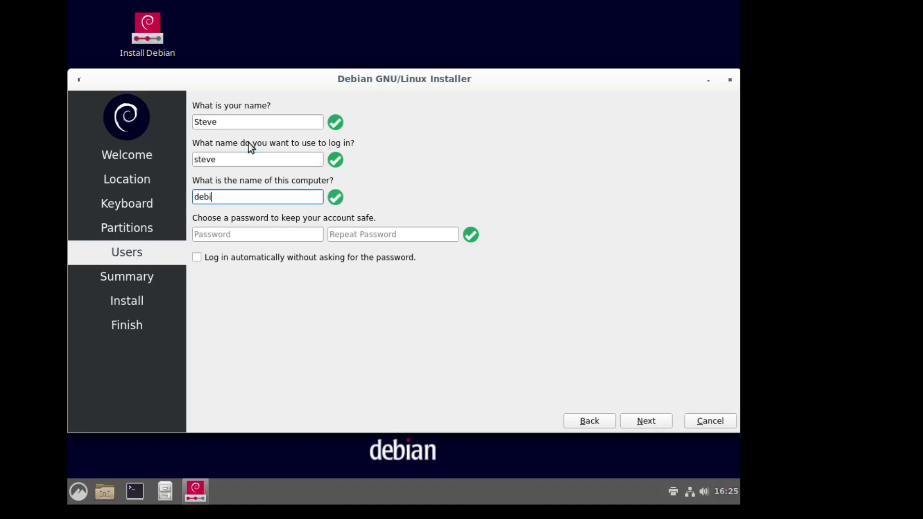
text(a)
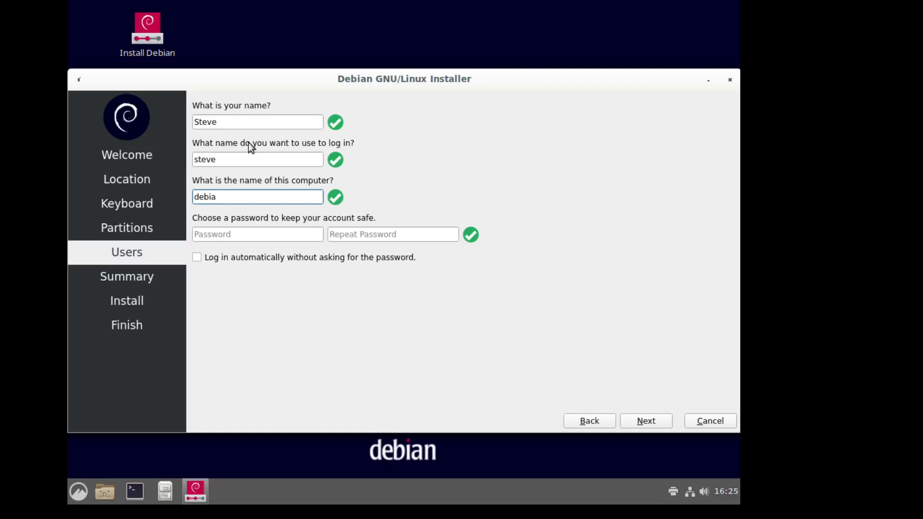
text(n)
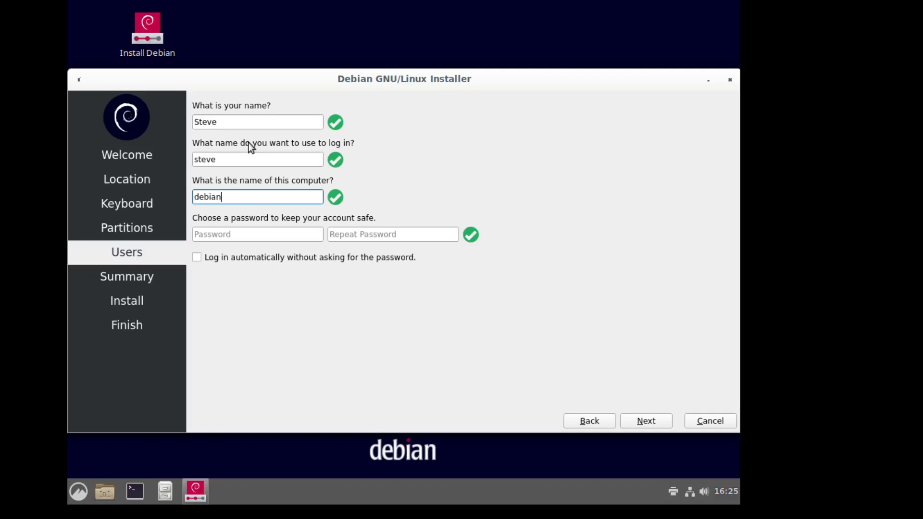
text(11)
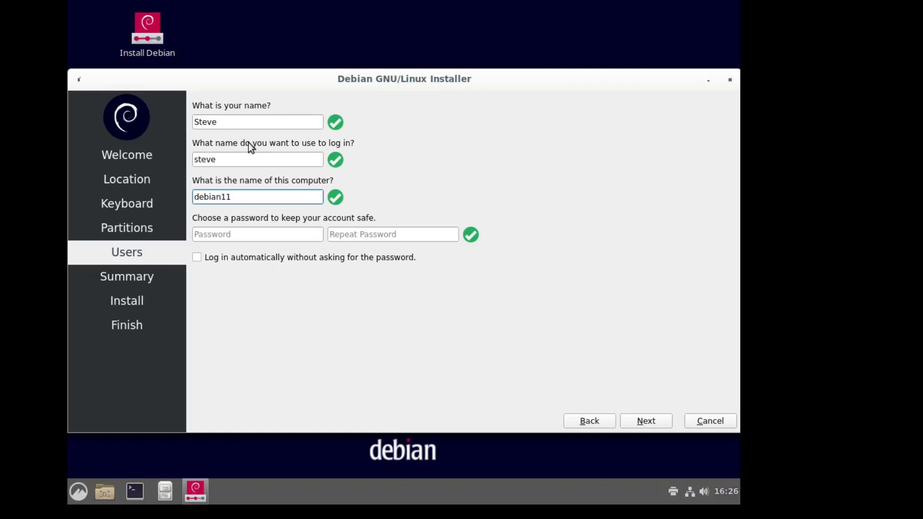
text(VM)
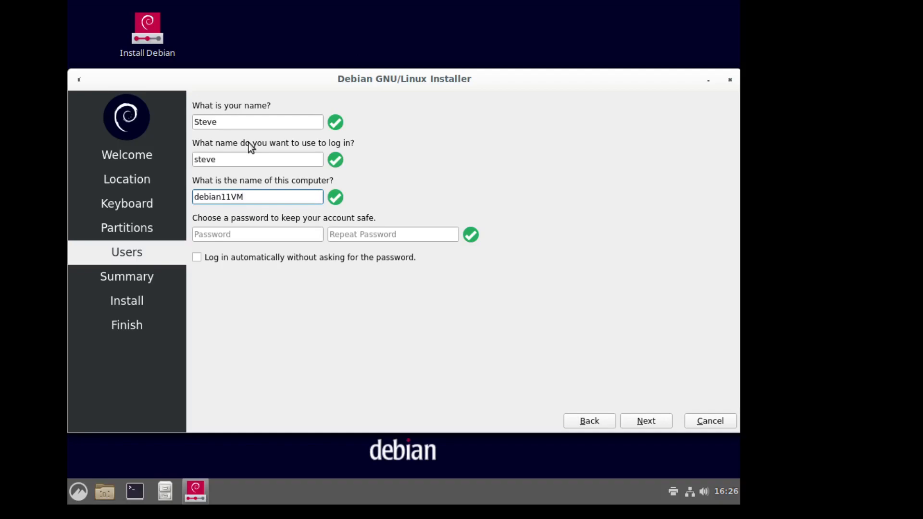
Enter the account password and enable automatic login
click(258, 234)
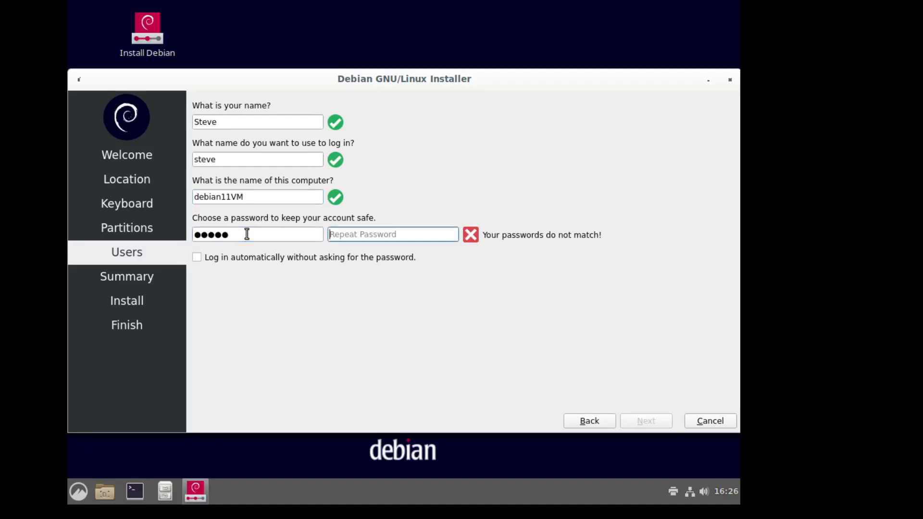
text(•••••)
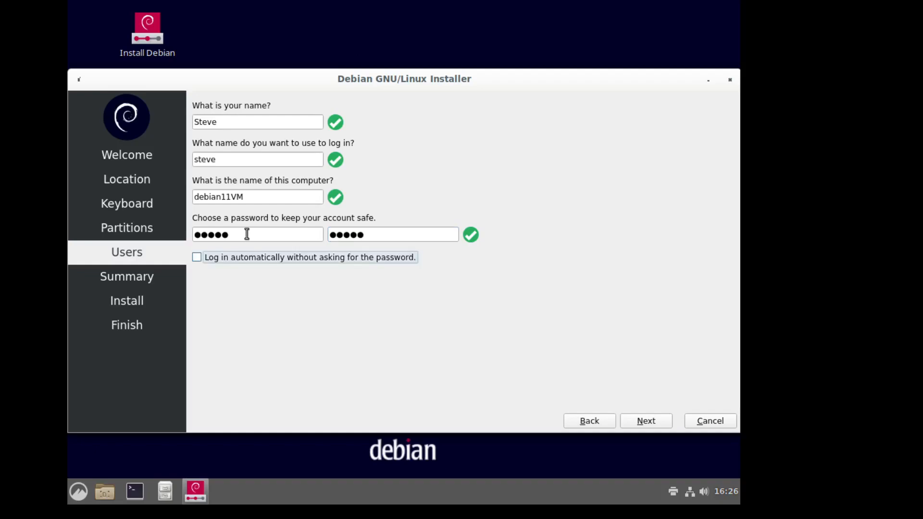
click(196, 258)
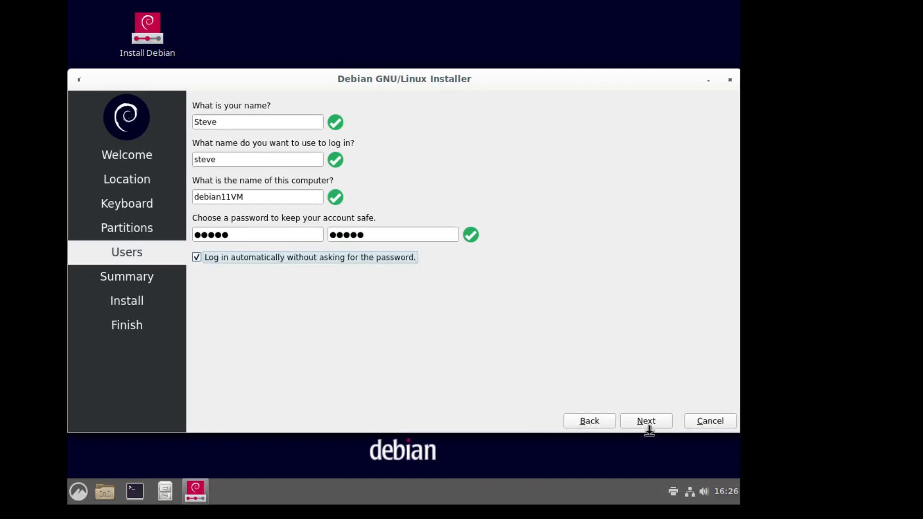
Advance from Users to the Summary page listing the chosen settings
click(645, 421)
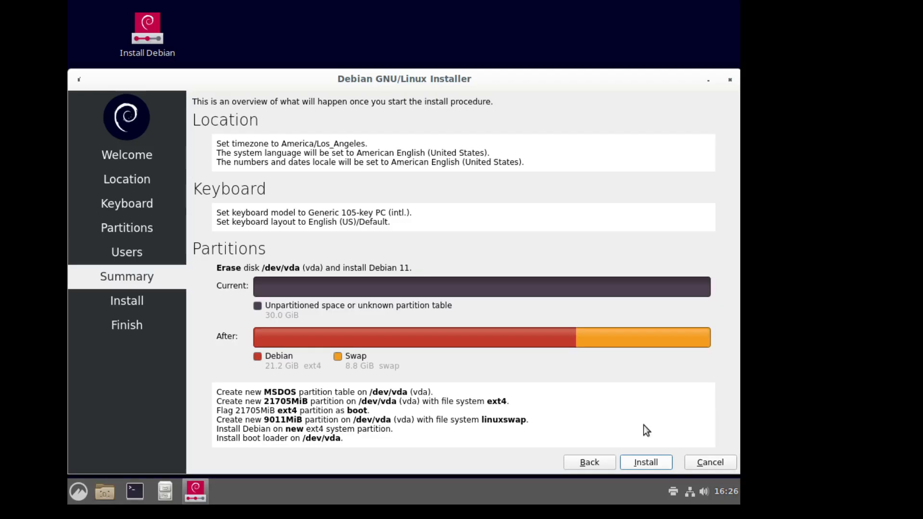
mouse_move(313, 449)
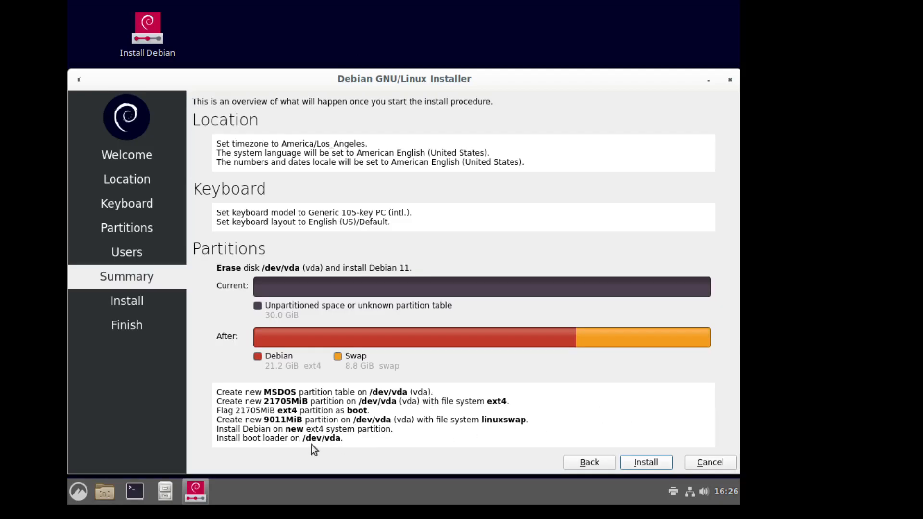
mouse_move(368, 447)
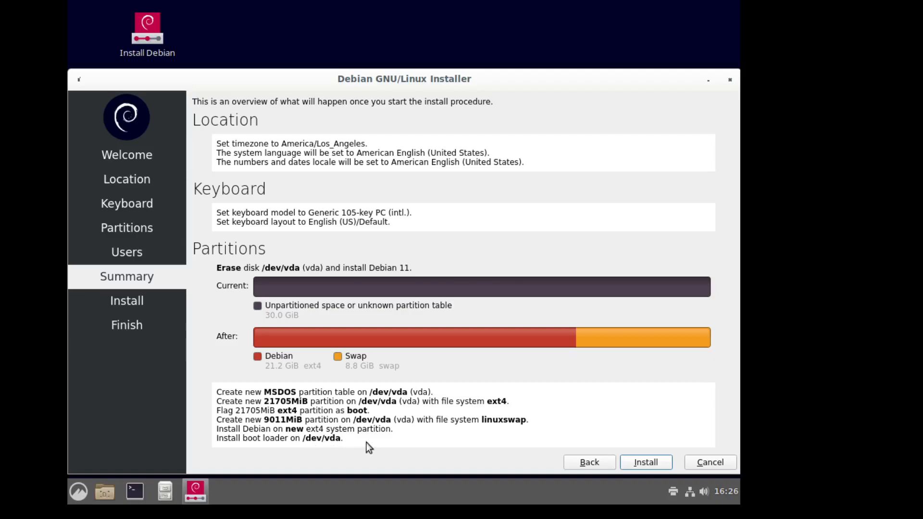
mouse_move(356, 445)
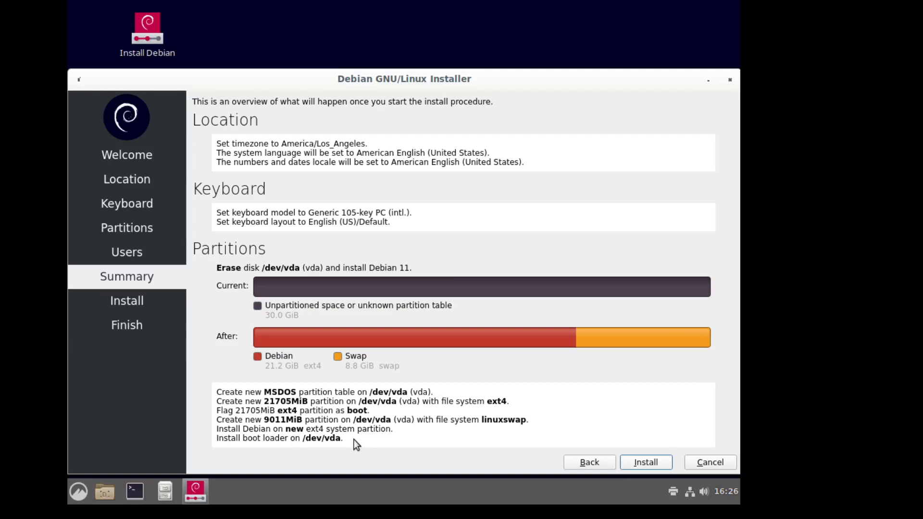
mouse_move(229, 452)
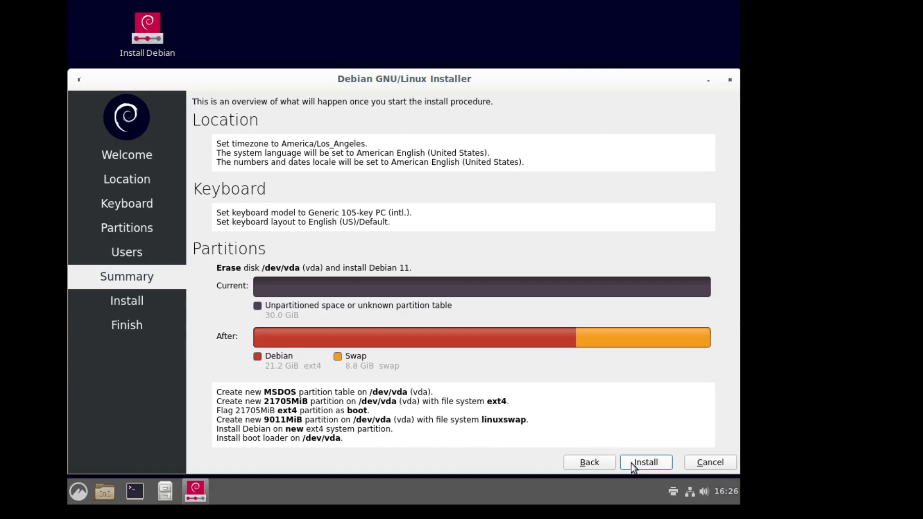
Start the Debian 11 installation onto the disk
click(645, 462)
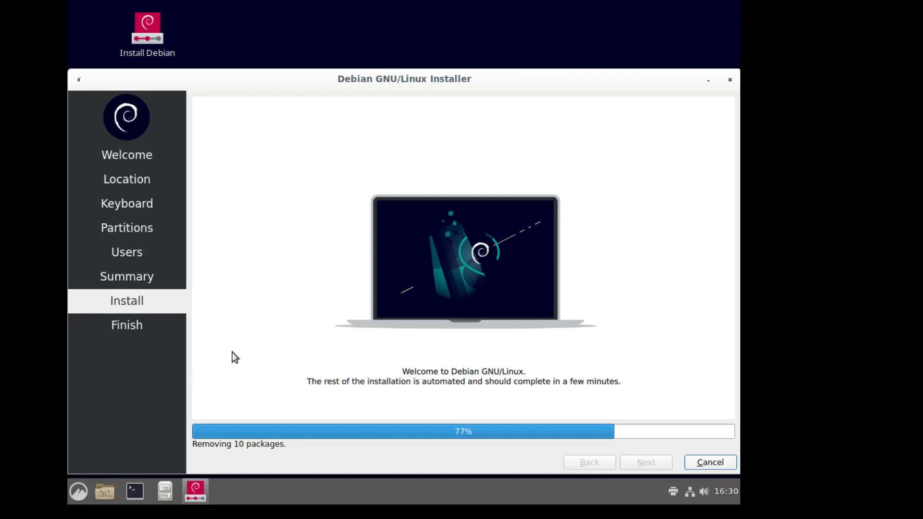
mouse_move(133, 391)
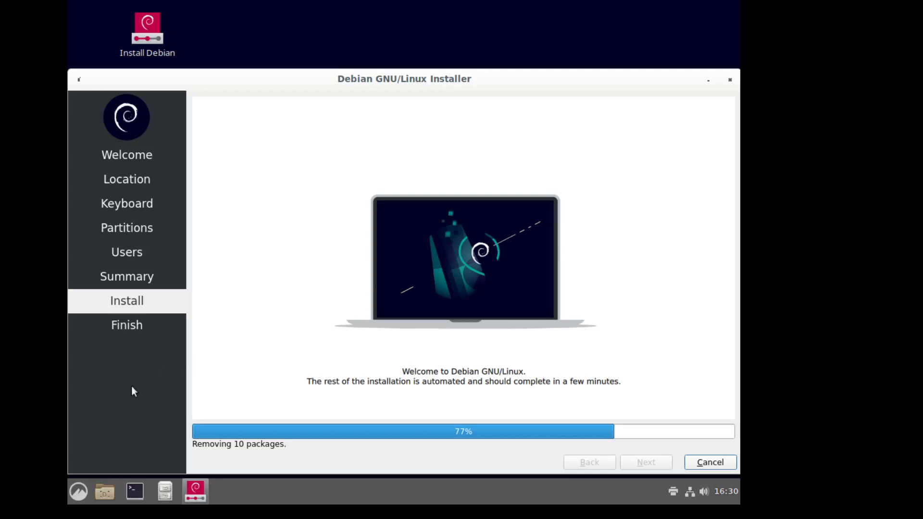
mouse_move(474, 447)
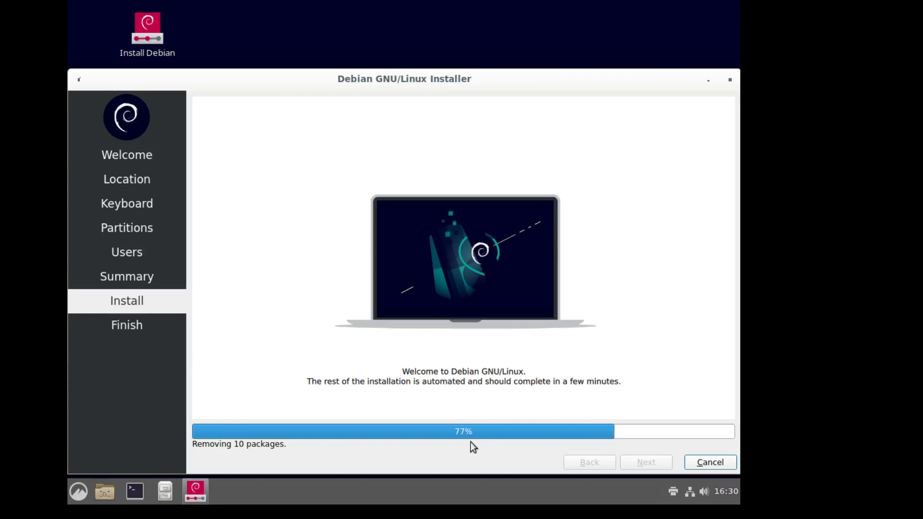
mouse_move(289, 453)
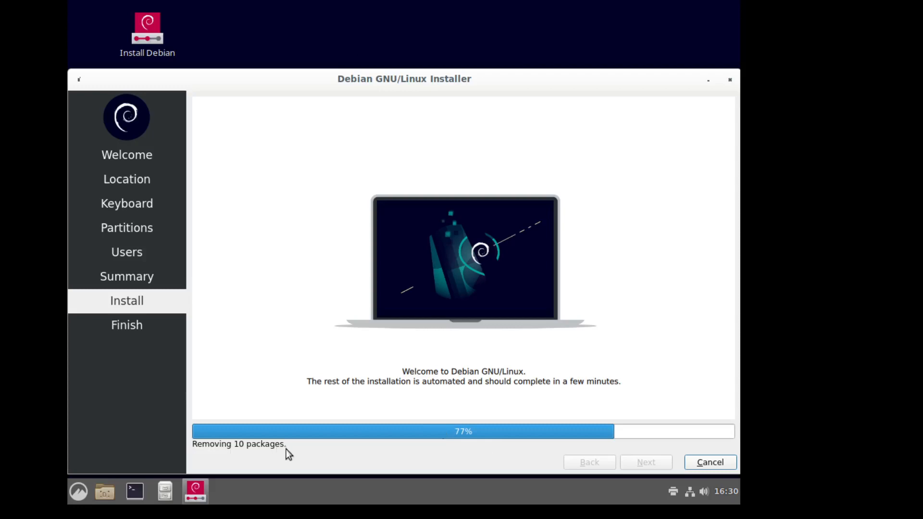
mouse_move(124, 384)
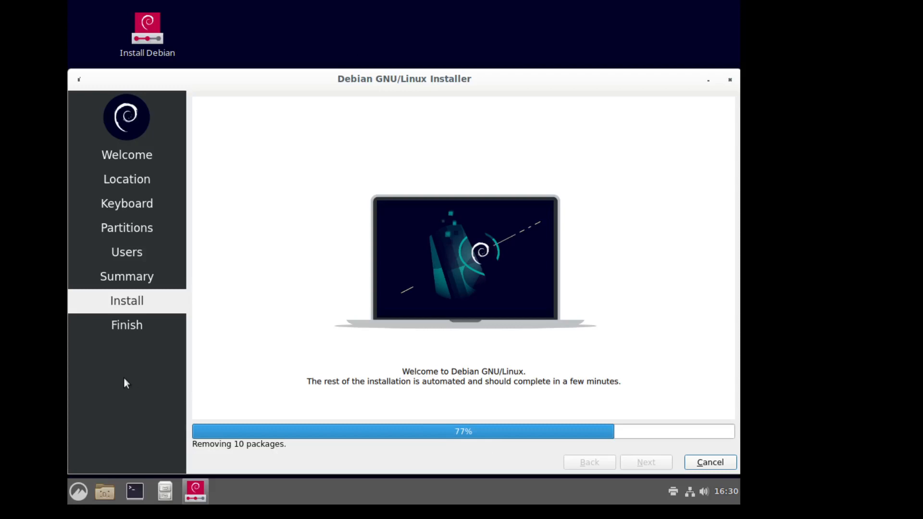
mouse_move(116, 394)
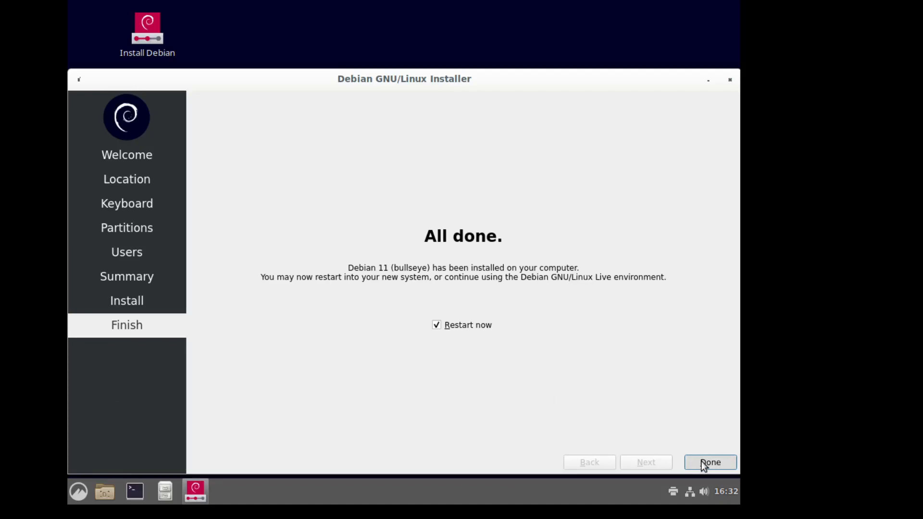
Finish the installer, confirm live-medium removal, and boot Debian from GRUB
click(710, 462)
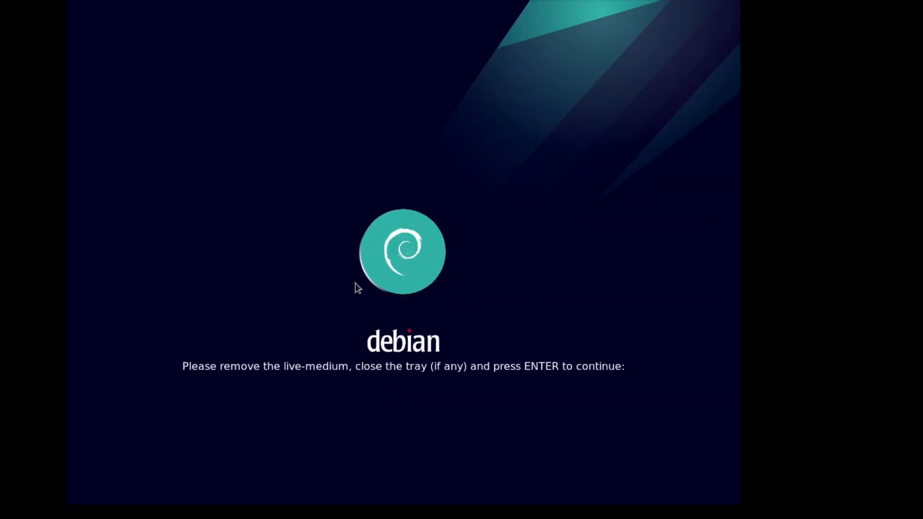
key(enter)
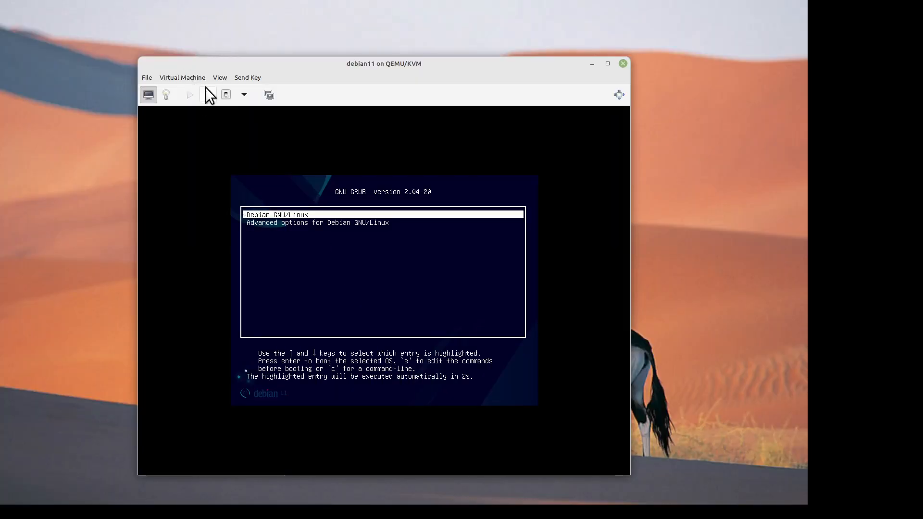
click(220, 77)
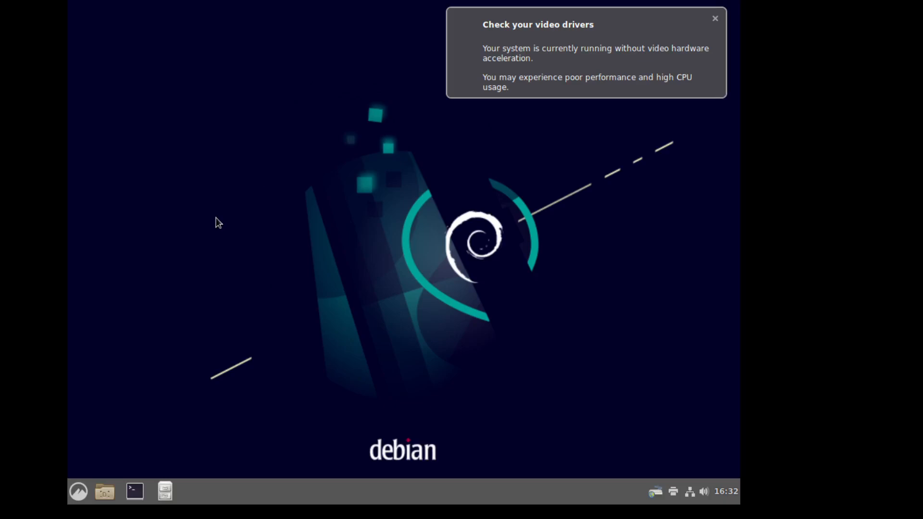
mouse_move(289, 239)
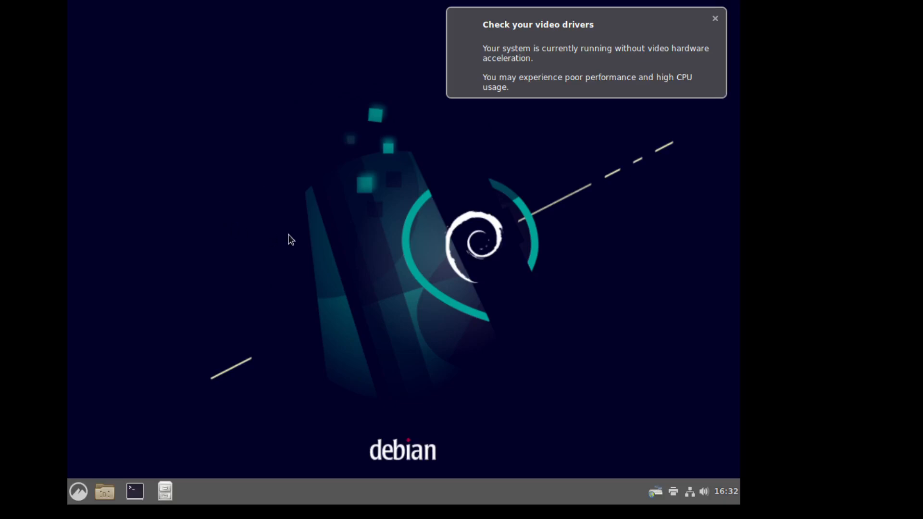
mouse_move(714, 36)
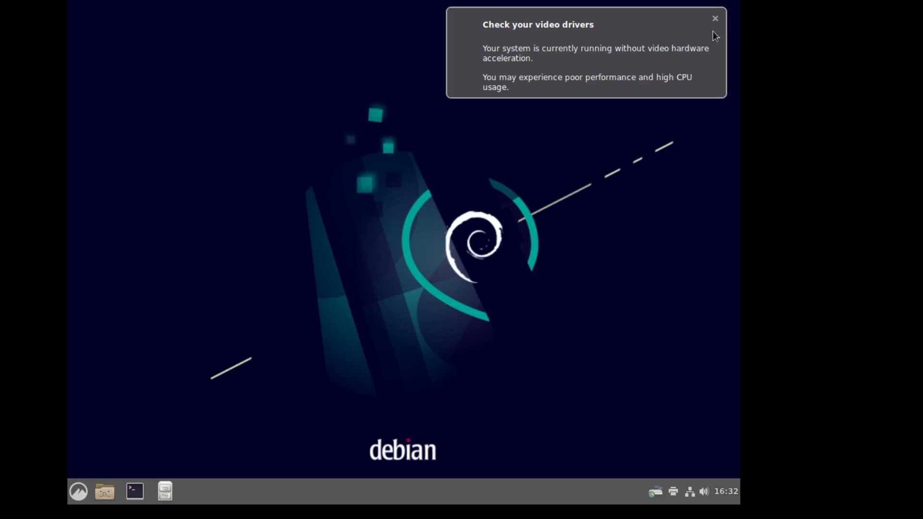
Dismiss the 'Check your video drivers' notification on the new desktop
click(715, 18)
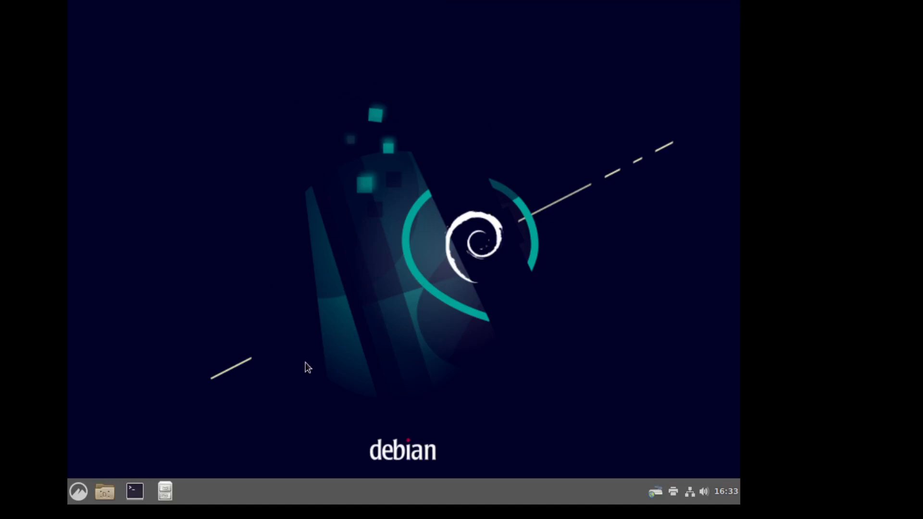
mouse_move(137, 406)
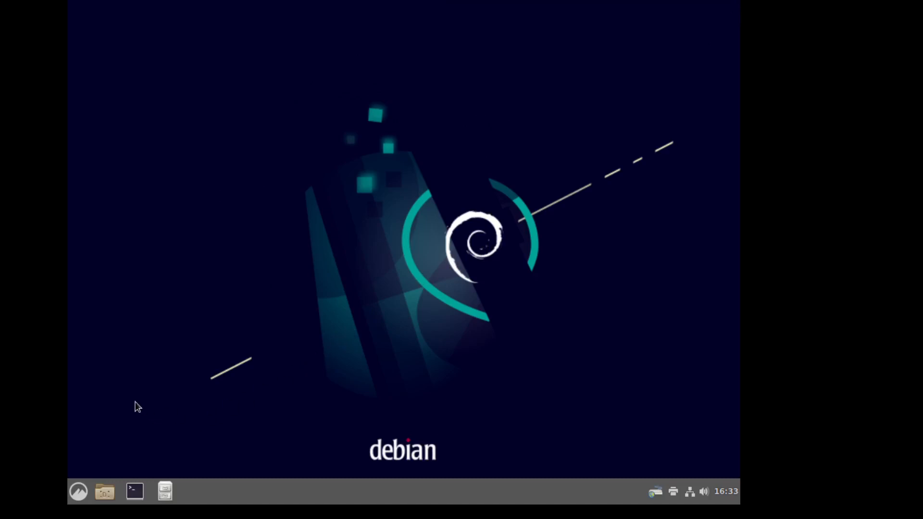
mouse_move(134, 492)
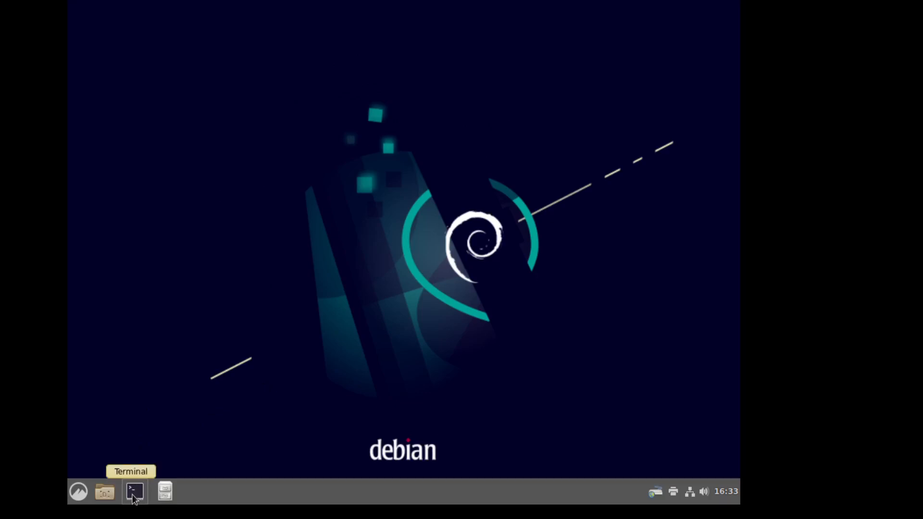
Run 'sudo apt update && sudo apt upgrade -y' in a new terminal
click(135, 492)
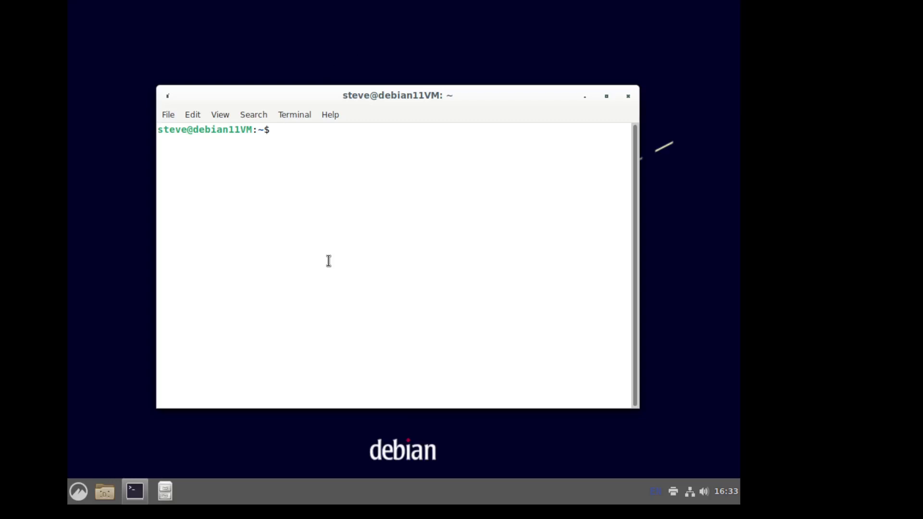
text(sudo u)
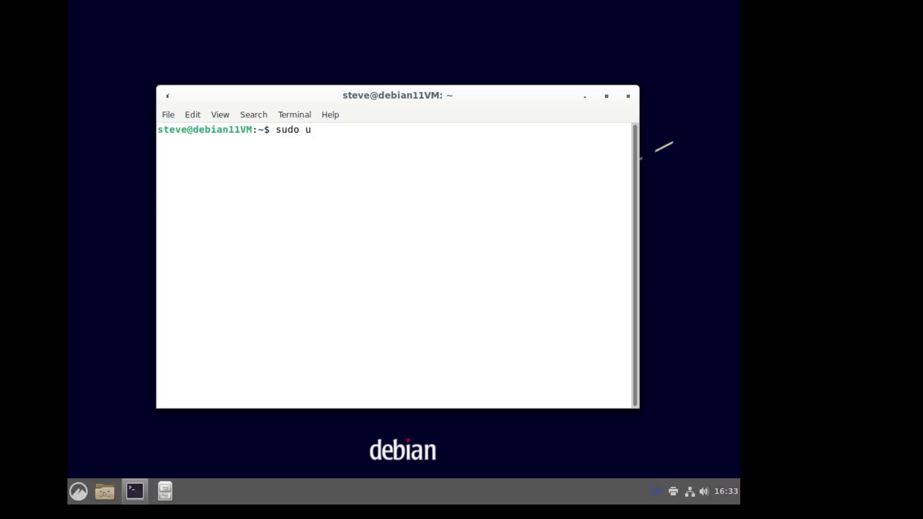
text(apt up)
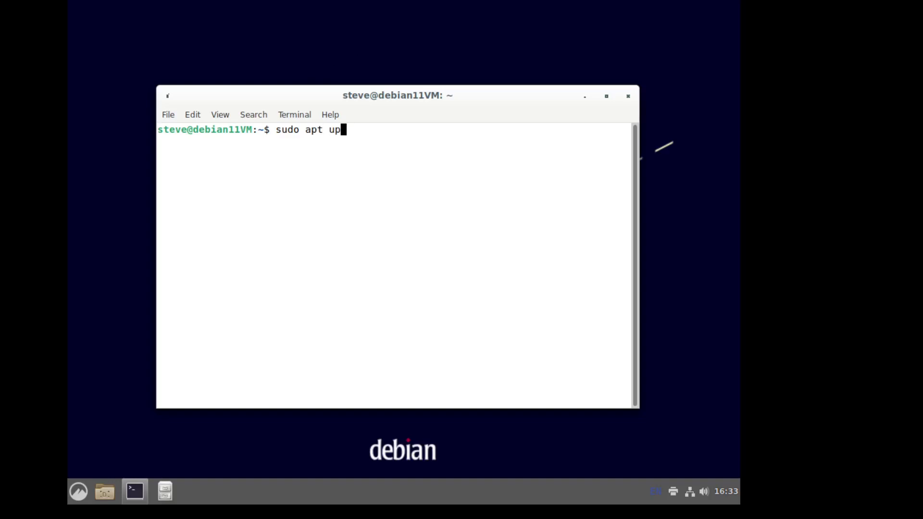
text(date)
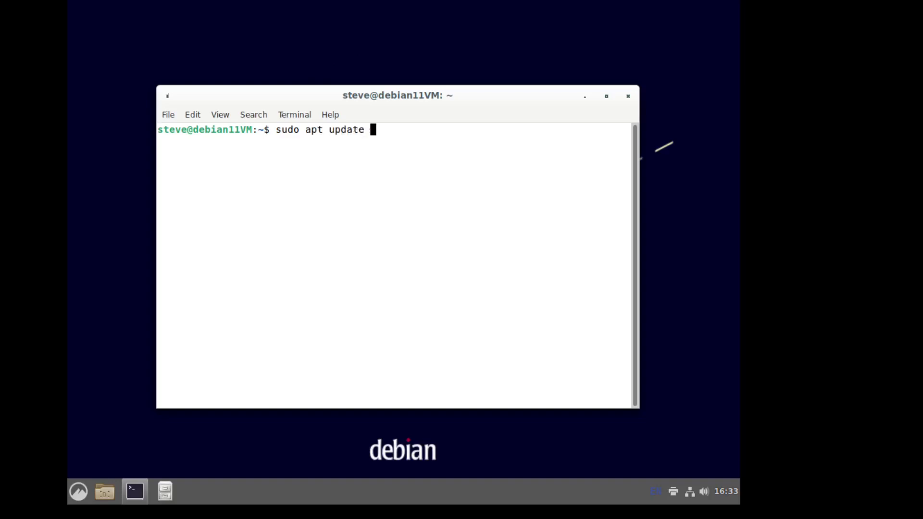
text(&&)
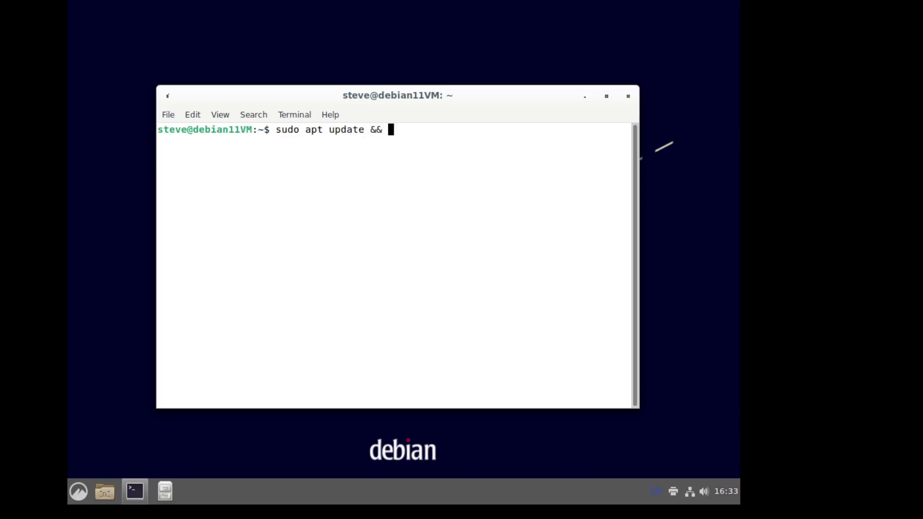
text(sud)
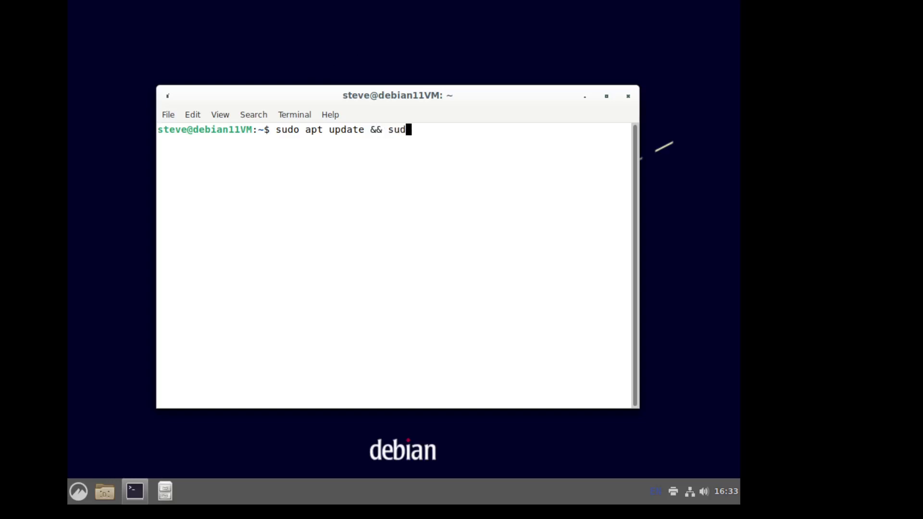
text(o)
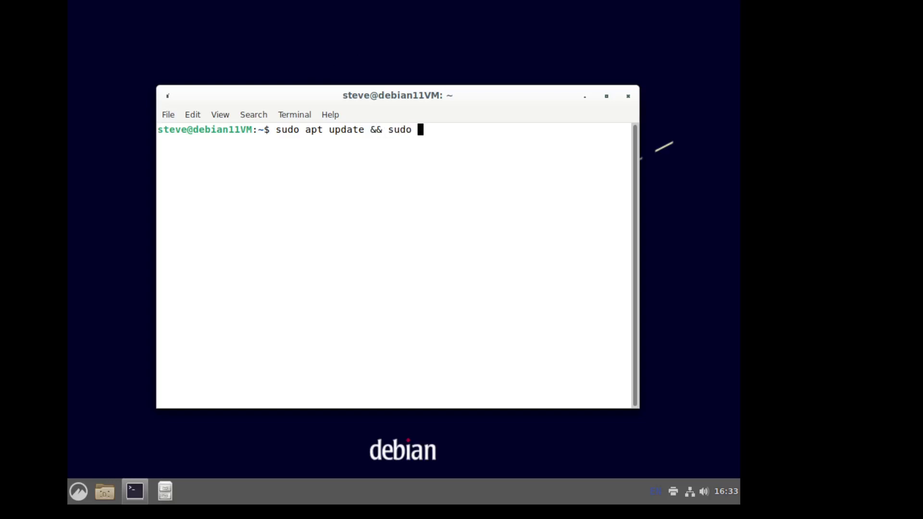
text(apt up)
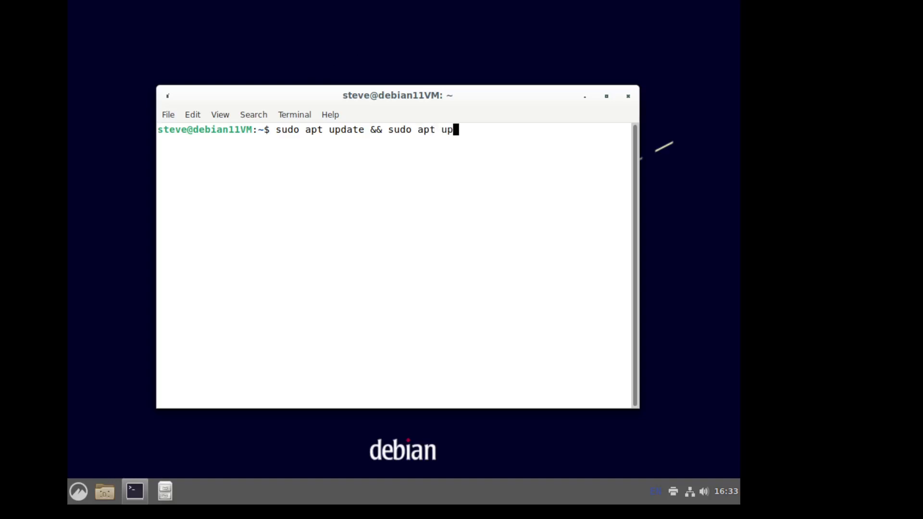
text(grade)
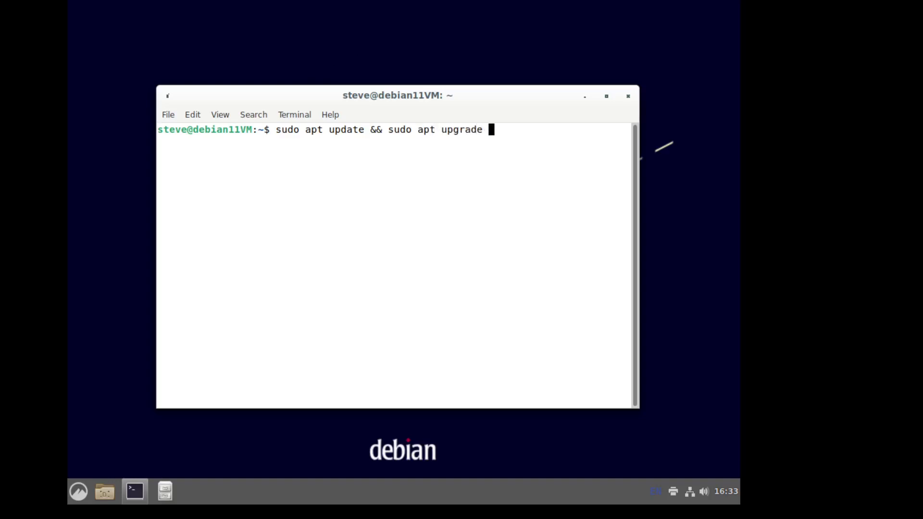
key(Return)
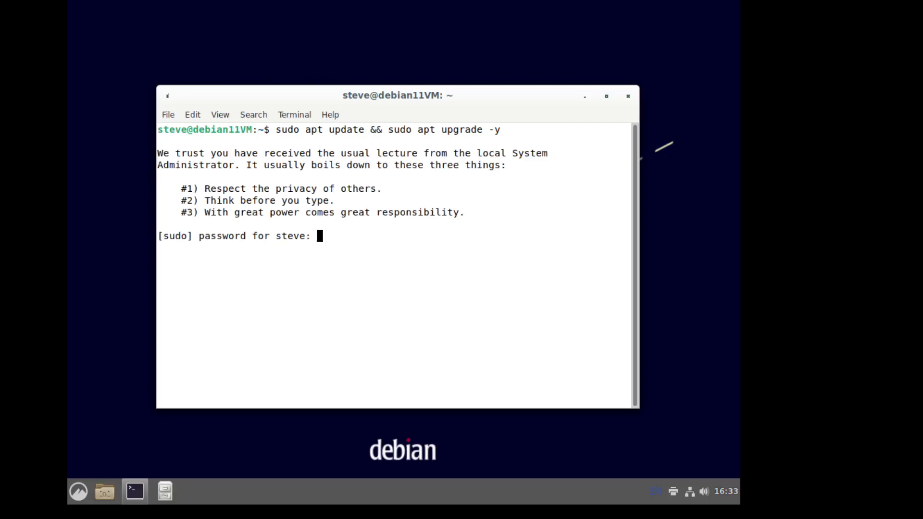
Submit the sudo password, let apt upgrade the 105 packages, and close Terminal
key(Return)
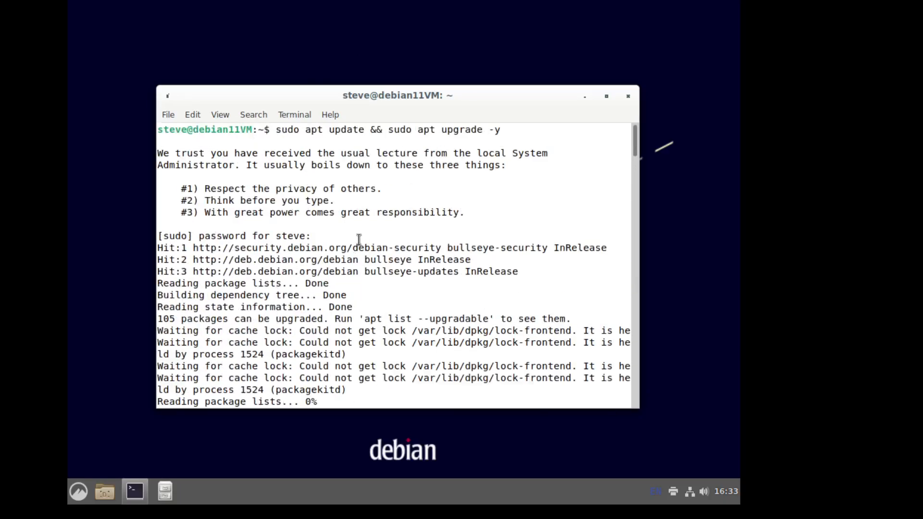
mouse_move(344, 230)
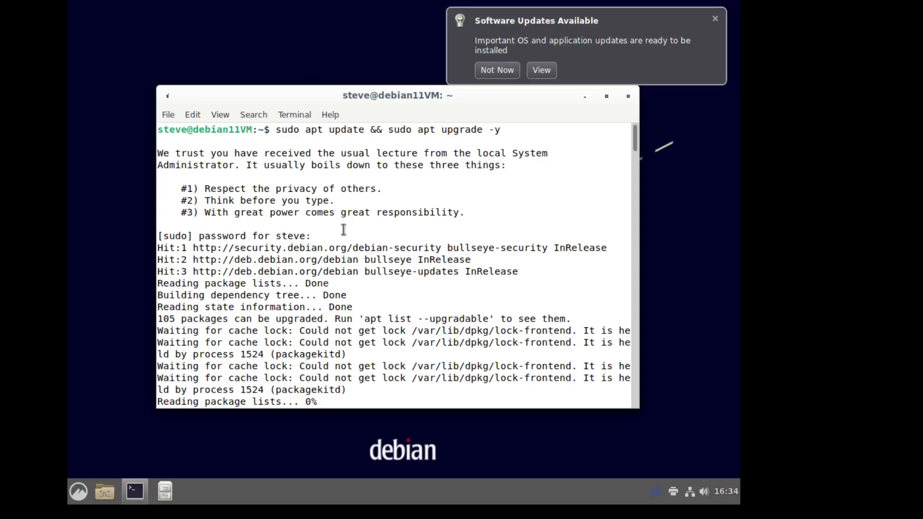
click(715, 19)
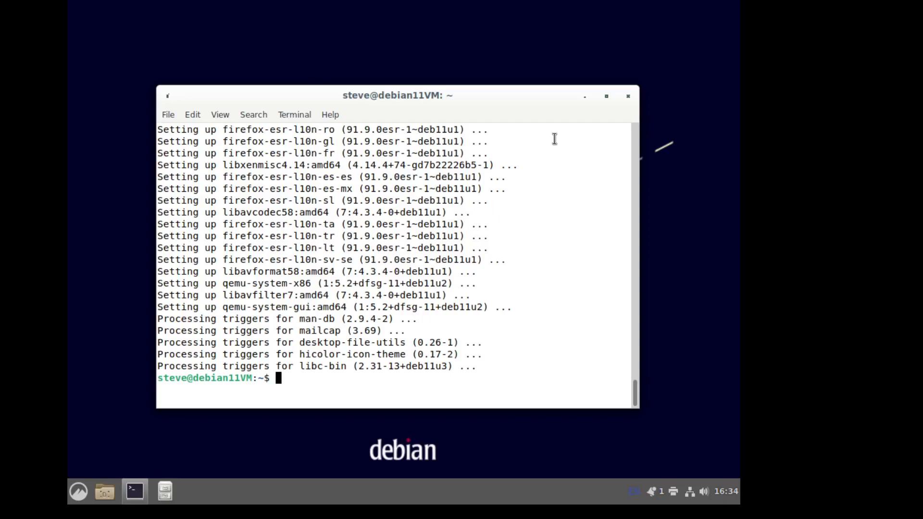
mouse_move(536, 111)
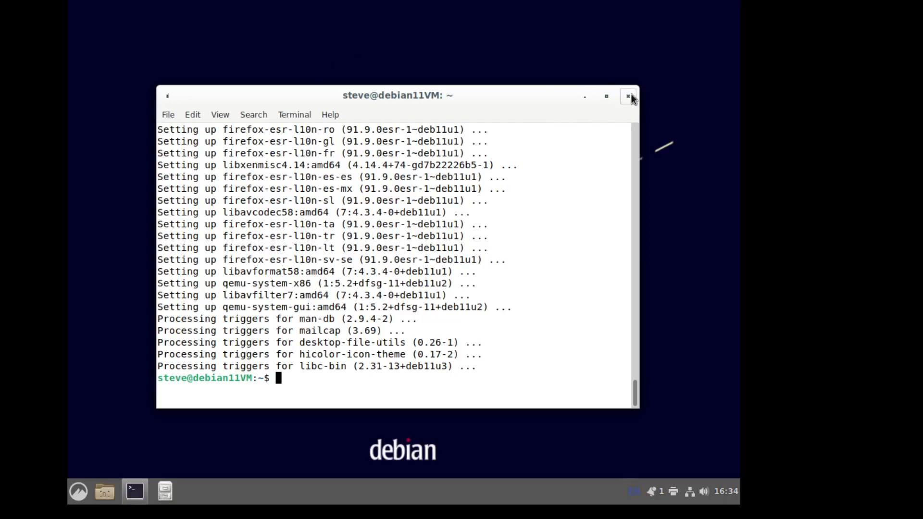
click(628, 96)
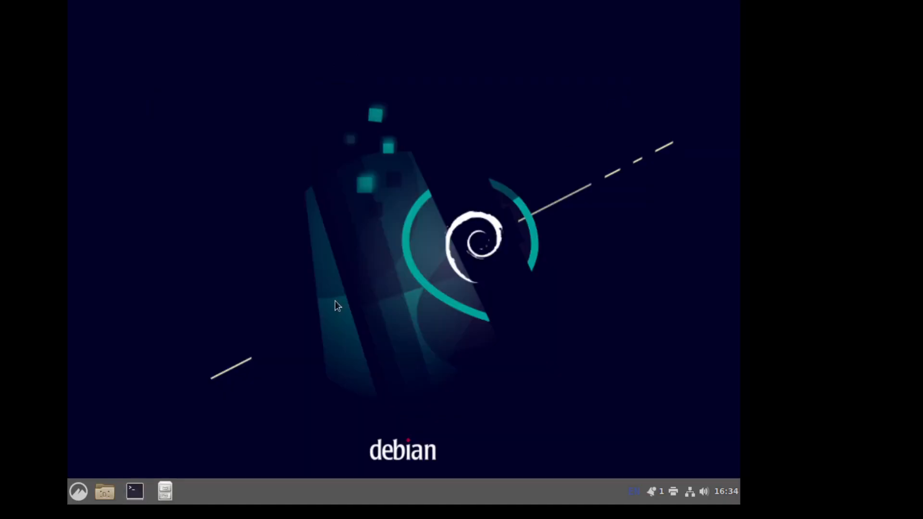